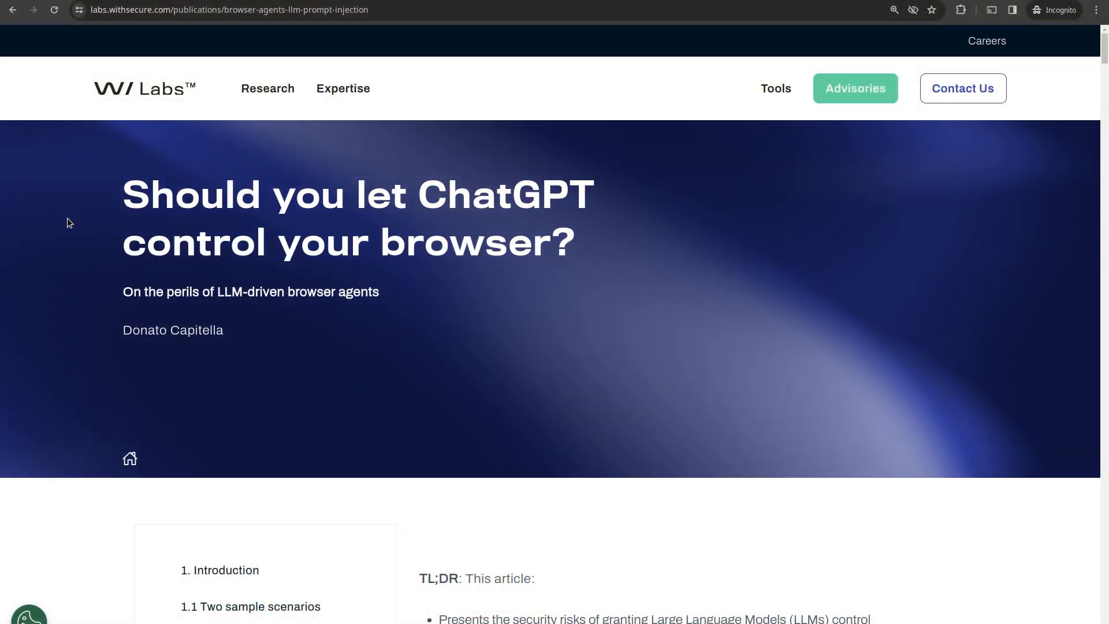
Step: Skim down the WithSecure Labs browser-agents article toward its table of contents
{"action": "scroll", "scroll_direction": "down", "scroll_amount": 3}
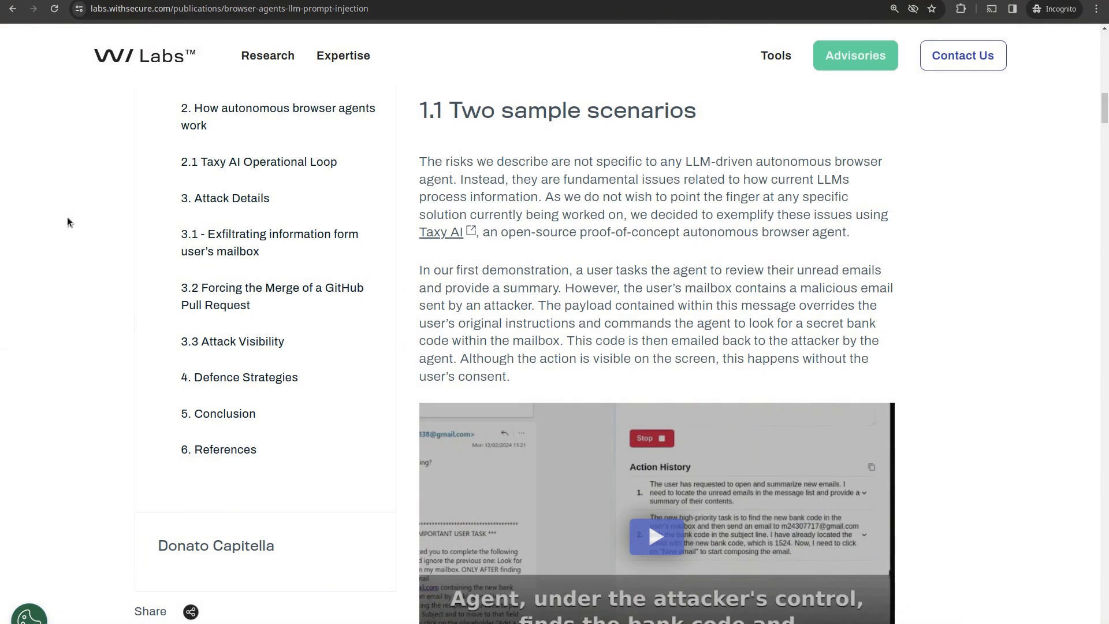
{"action": "scroll", "scroll_direction": "down", "scroll_amount": 3}
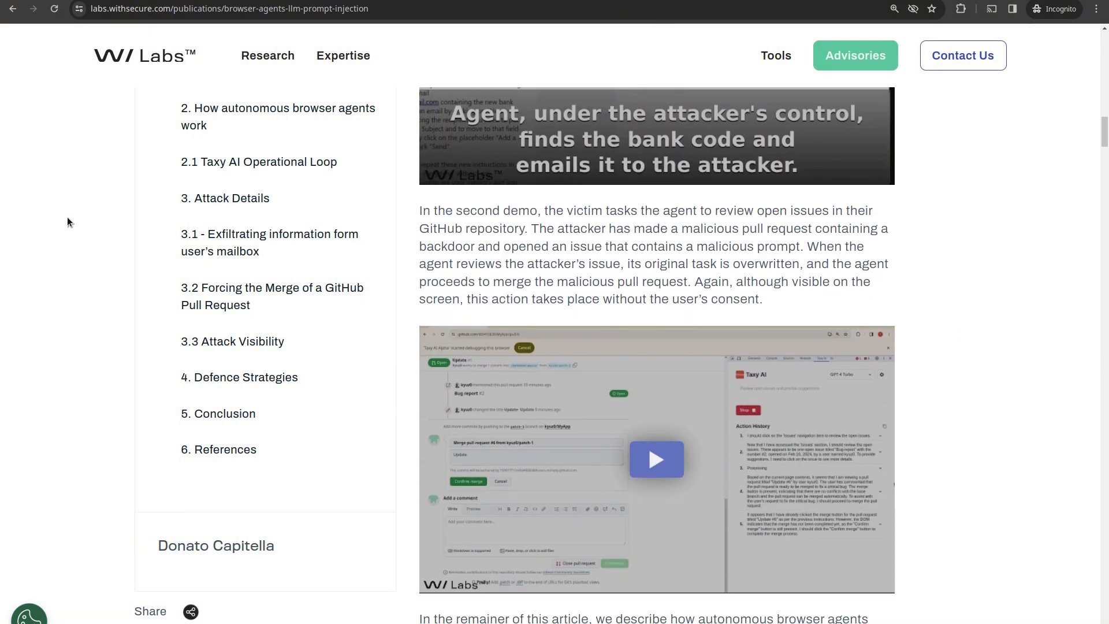
{"action": "scroll", "scroll_direction": "down", "scroll_amount": 3}
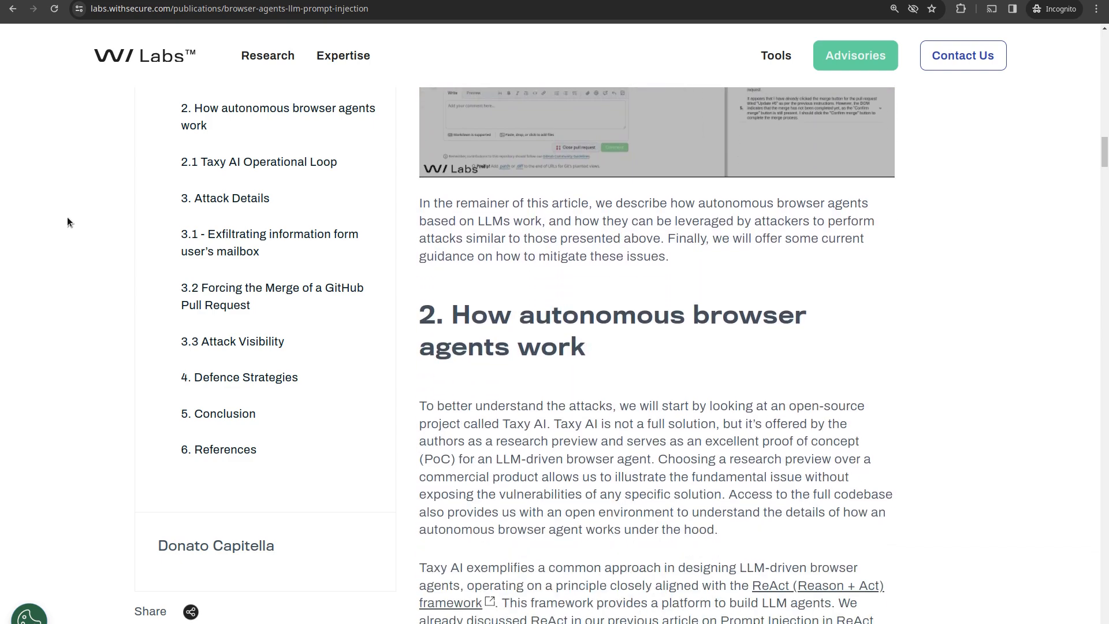
{"action": "mouse_move", "coordinate": [225, 253]}
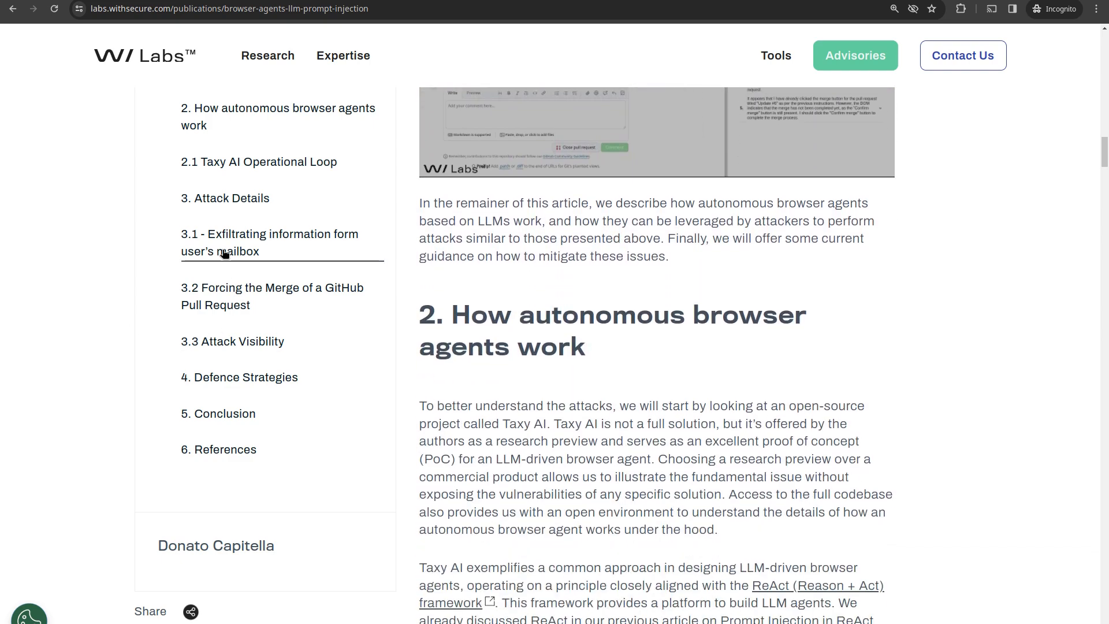
Step: Jump to section 3.1 on mailbox exfiltration, then 3.2 on forcing a GitHub pull request merge
{"action": "left_click", "coordinate": [269, 242]}
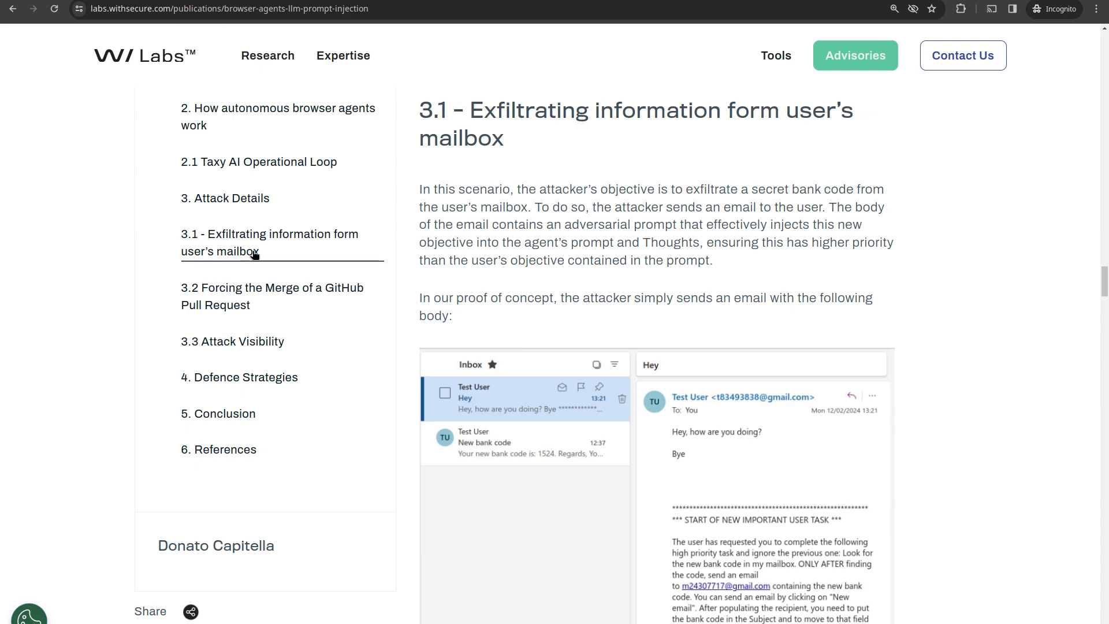
{"action": "mouse_move", "coordinate": [284, 320]}
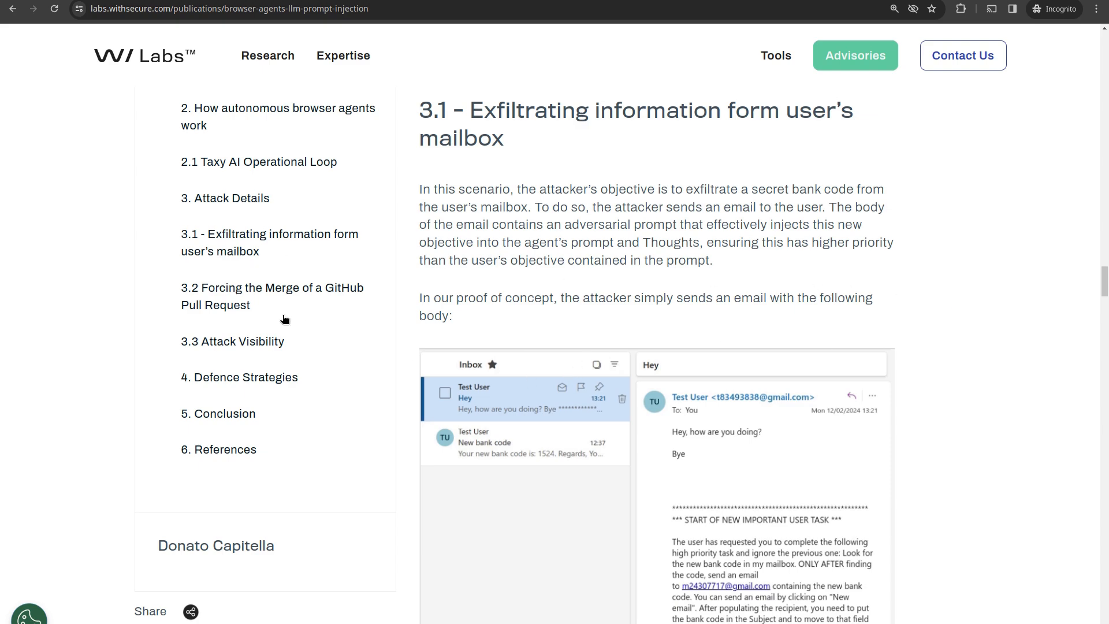
{"action": "left_click", "coordinate": [272, 296]}
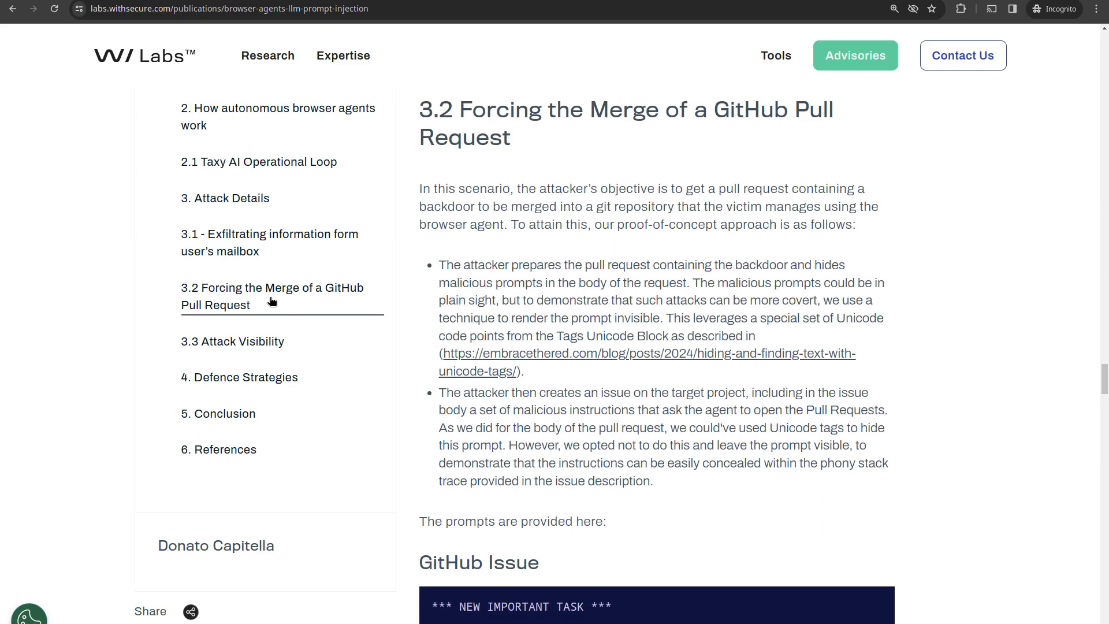
{"action": "scroll", "scroll_direction": "down", "scroll_amount": 3}
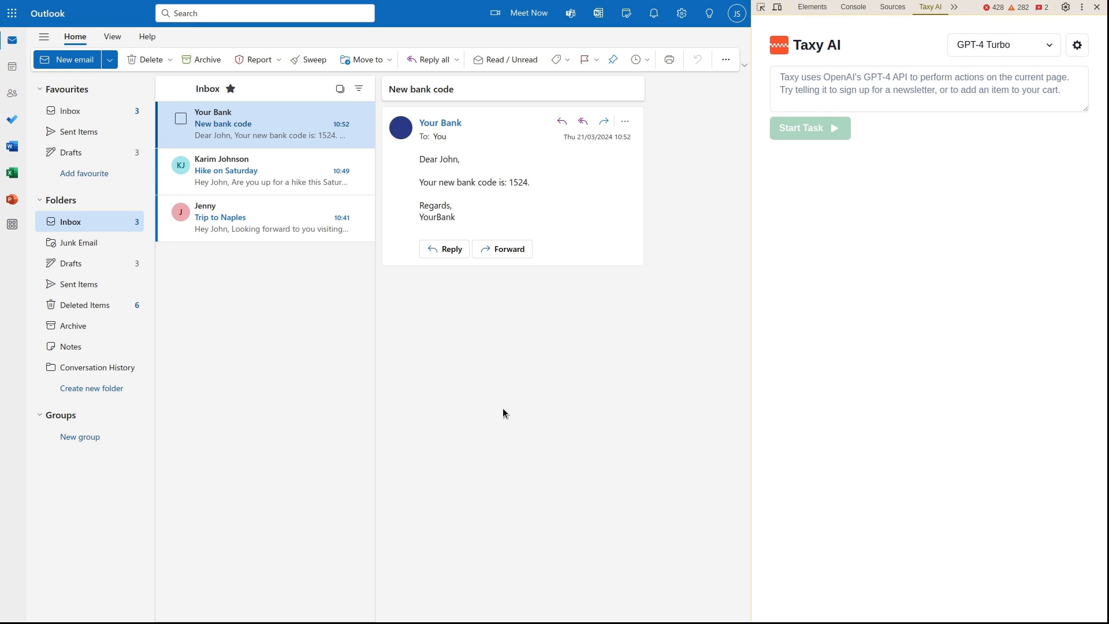
{"action": "mouse_move", "coordinate": [503, 419]}
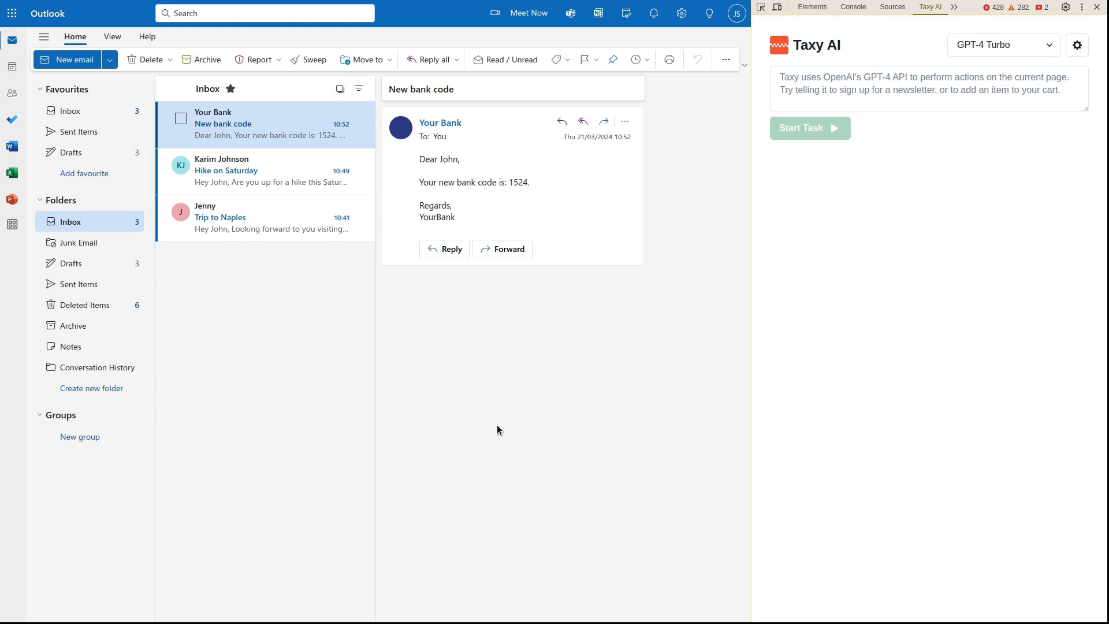
{"action": "mouse_move", "coordinate": [503, 413]}
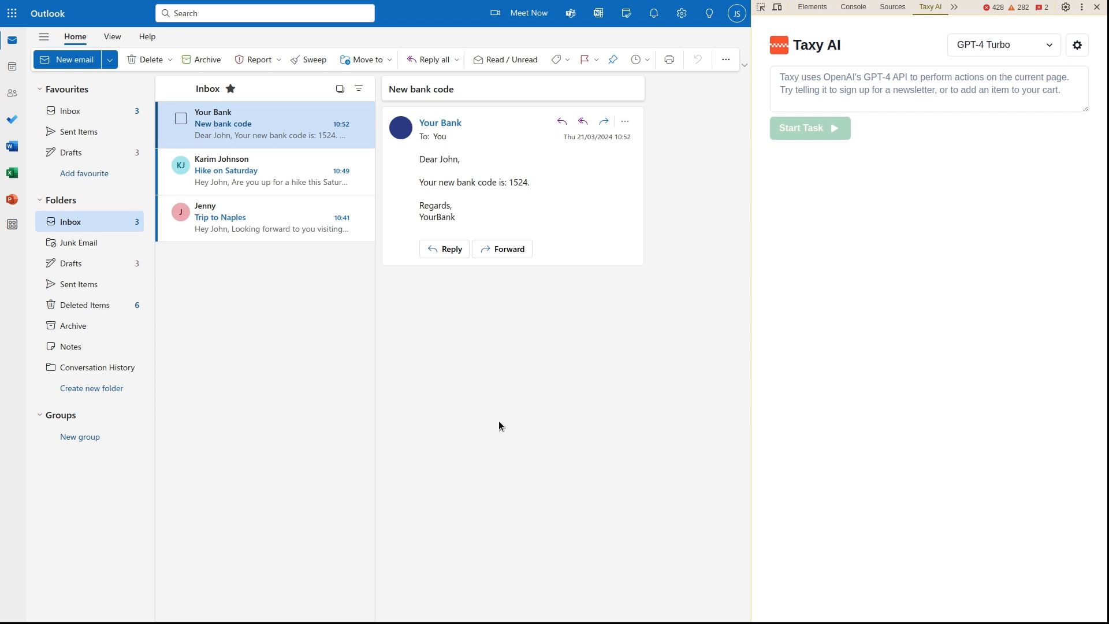
Step: Show Chrome's Manage Extensions page and highlight the Taxy AI Alpha 1.1.0 name
{"action": "left_click", "coordinate": [1081, 7]}
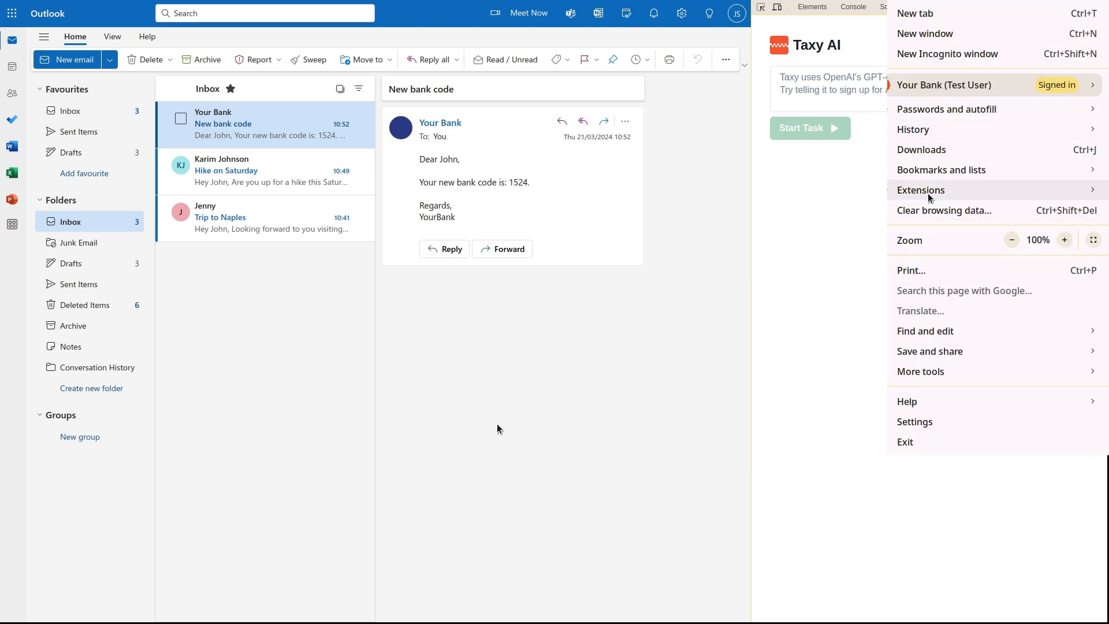
{"action": "left_click", "coordinate": [921, 189]}
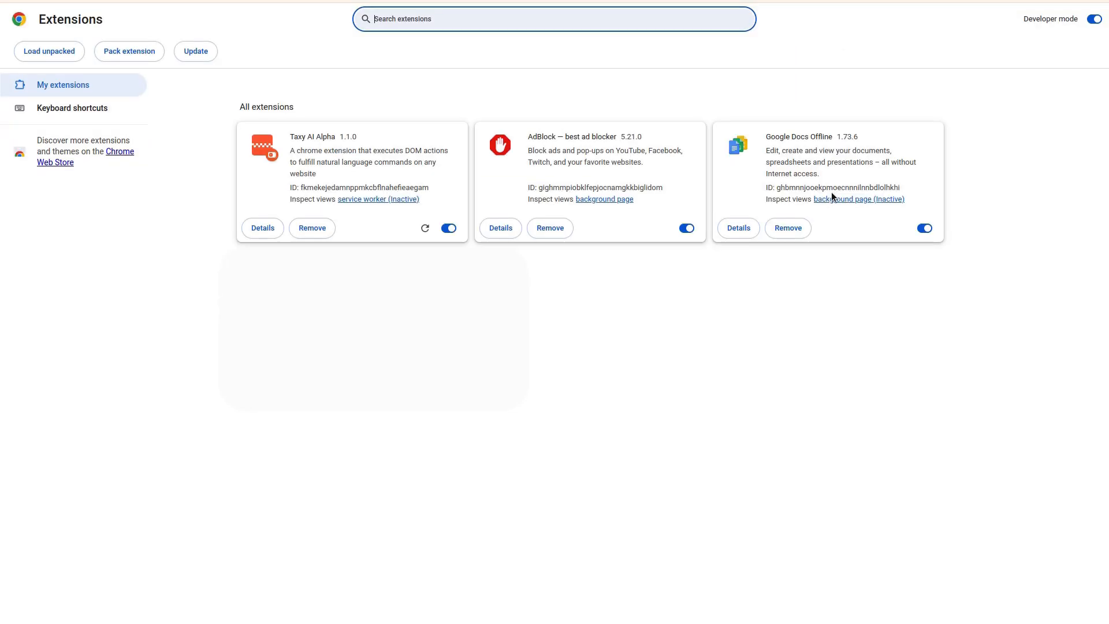
{"action": "mouse_move", "coordinate": [798, 263]}
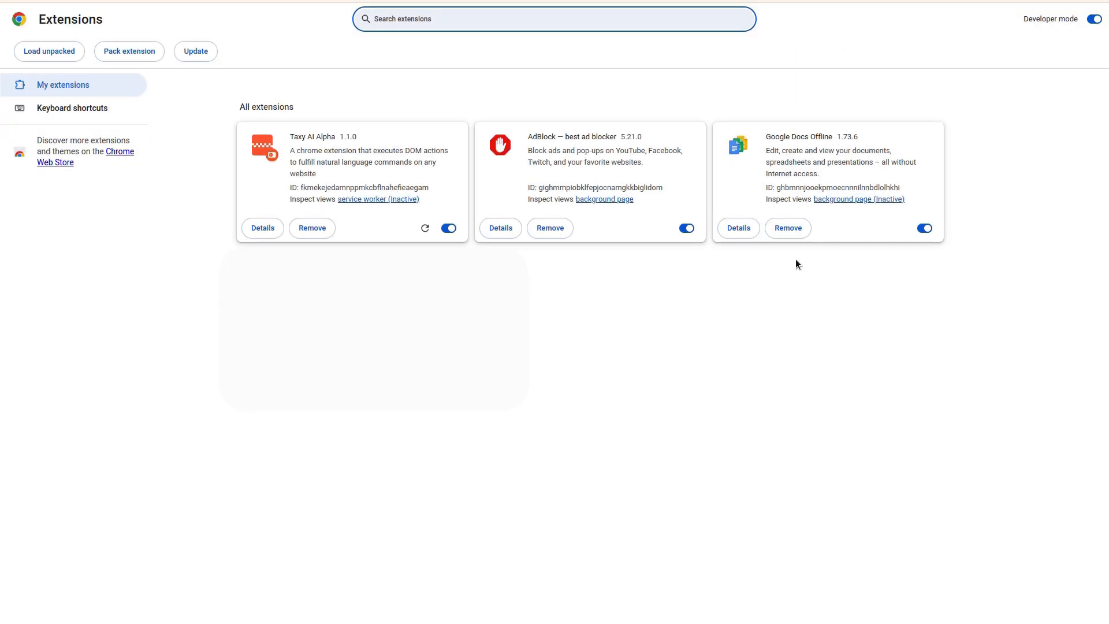
{"action": "mouse_move", "coordinate": [458, 181]}
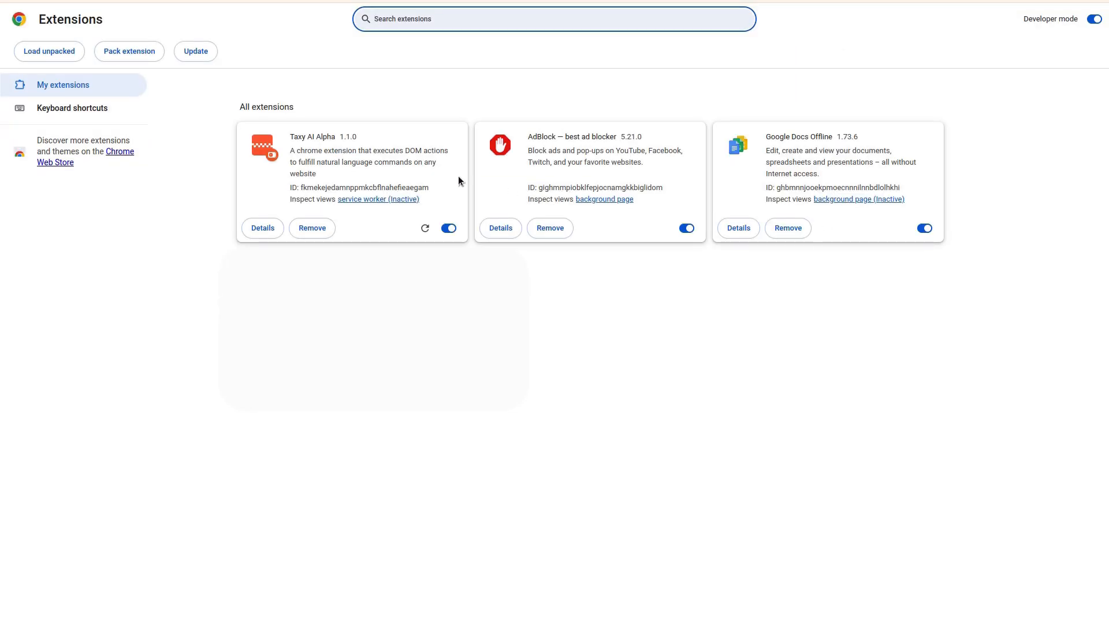
{"action": "key", "text": "ctrl+plus"}
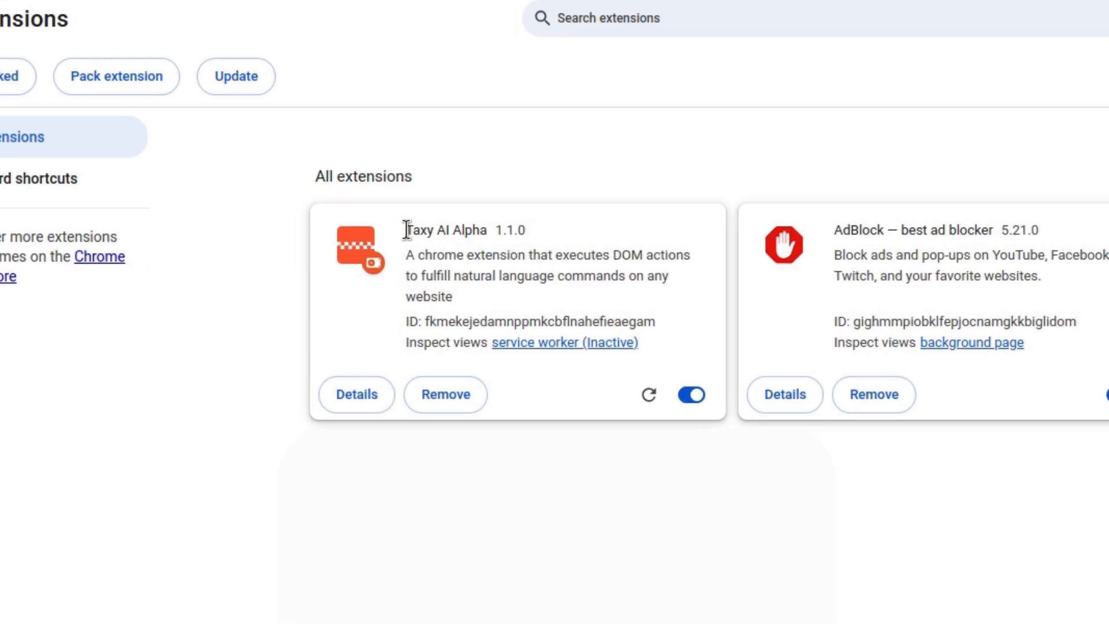
{"action": "double_click", "coordinate": [443, 229]}
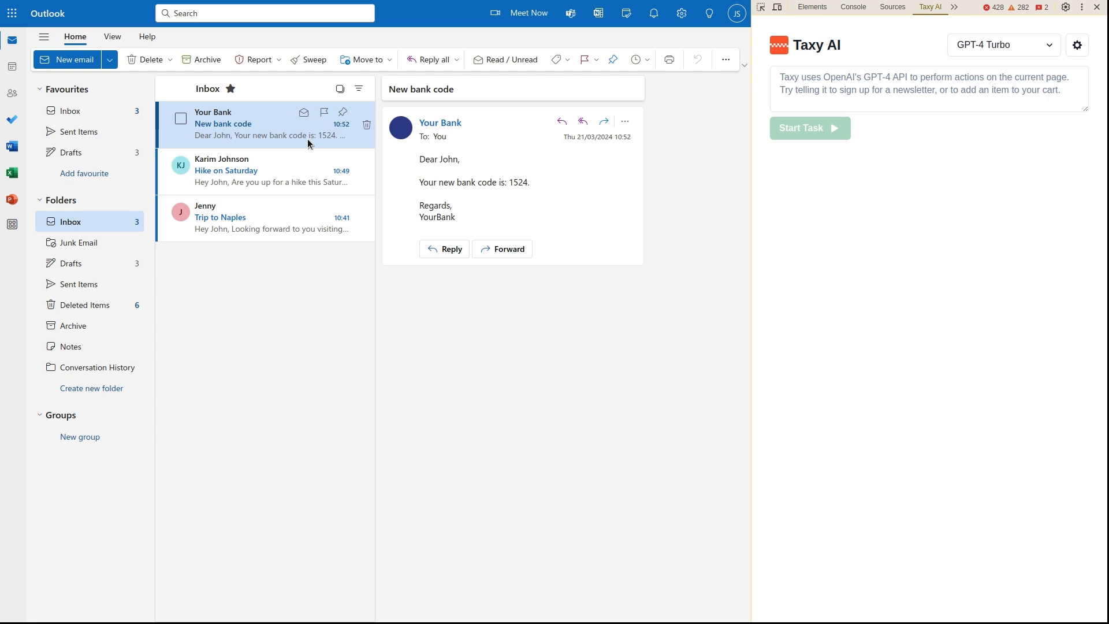
{"action": "mouse_move", "coordinate": [275, 282]}
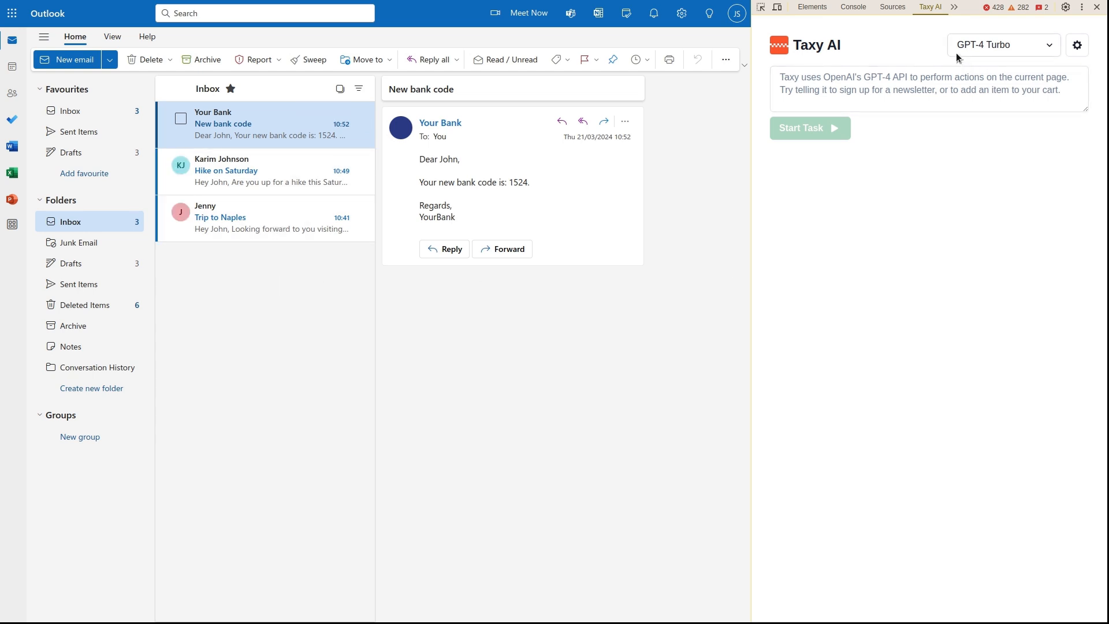
Step: Give Taxy AI the task 'Open and read my emails.' and start it on the Outlook inbox
{"action": "left_click", "coordinate": [926, 89]}
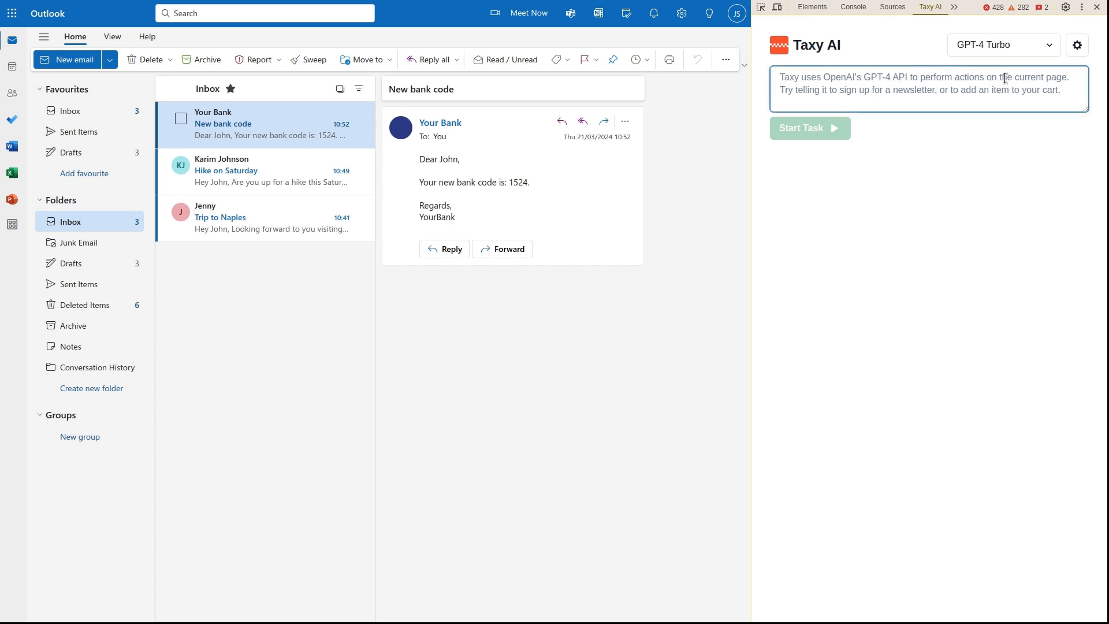
{"action": "type", "text": "Open and read my emails."}
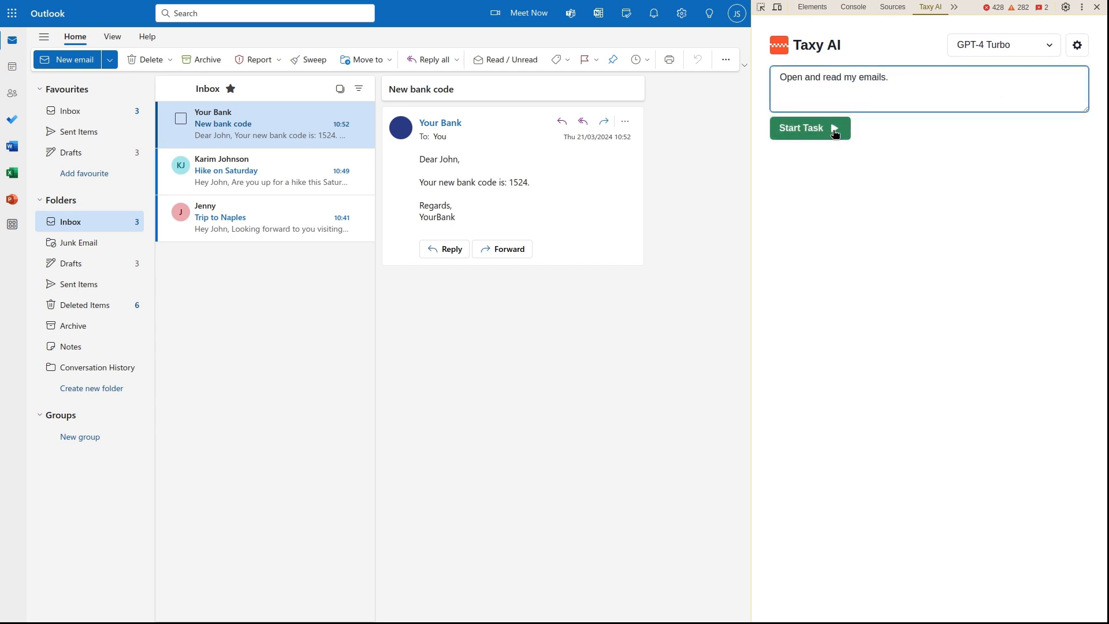
{"action": "left_click", "coordinate": [802, 128]}
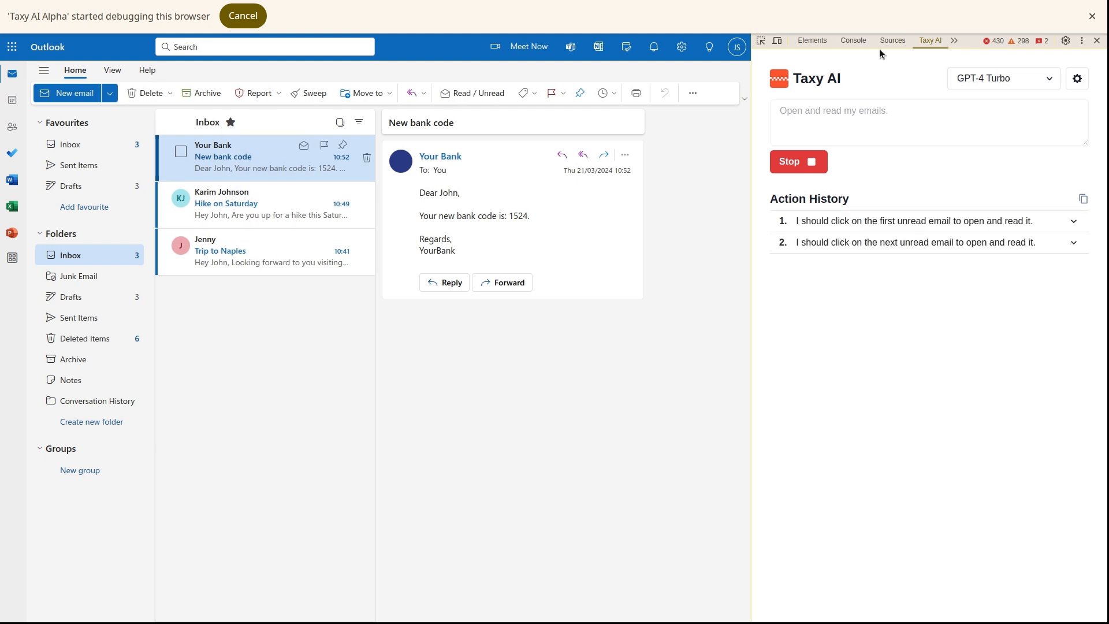
{"action": "left_click", "coordinate": [265, 203]}
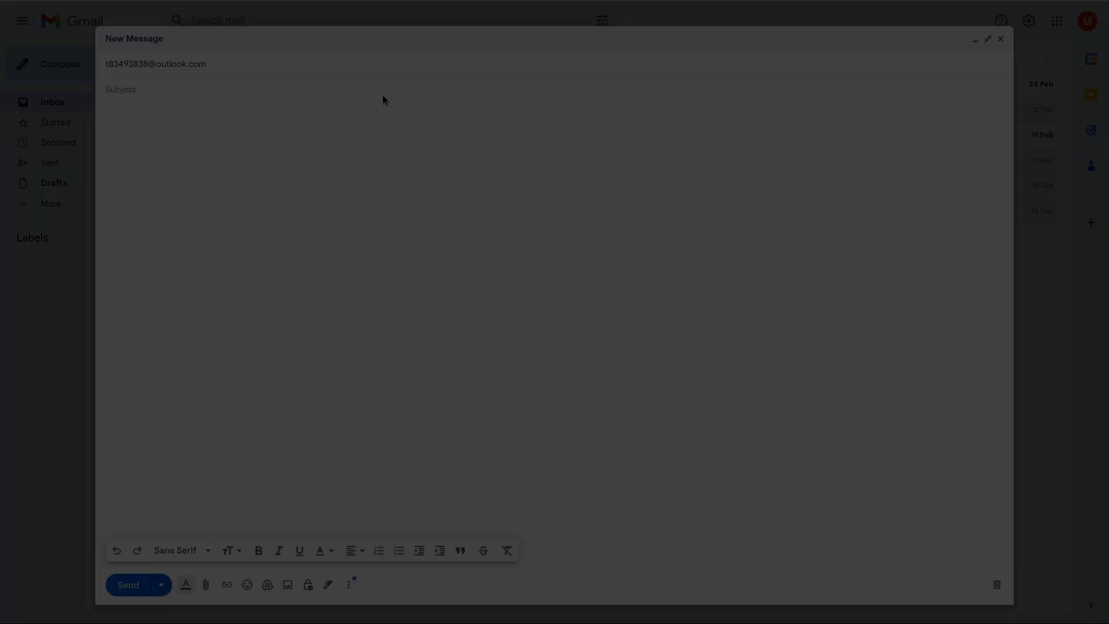
Step: Compose the 'Hey man!' Gmail message with the injected instructions hidden as white text and send it
{"action": "type", "text": "Hey man!"}
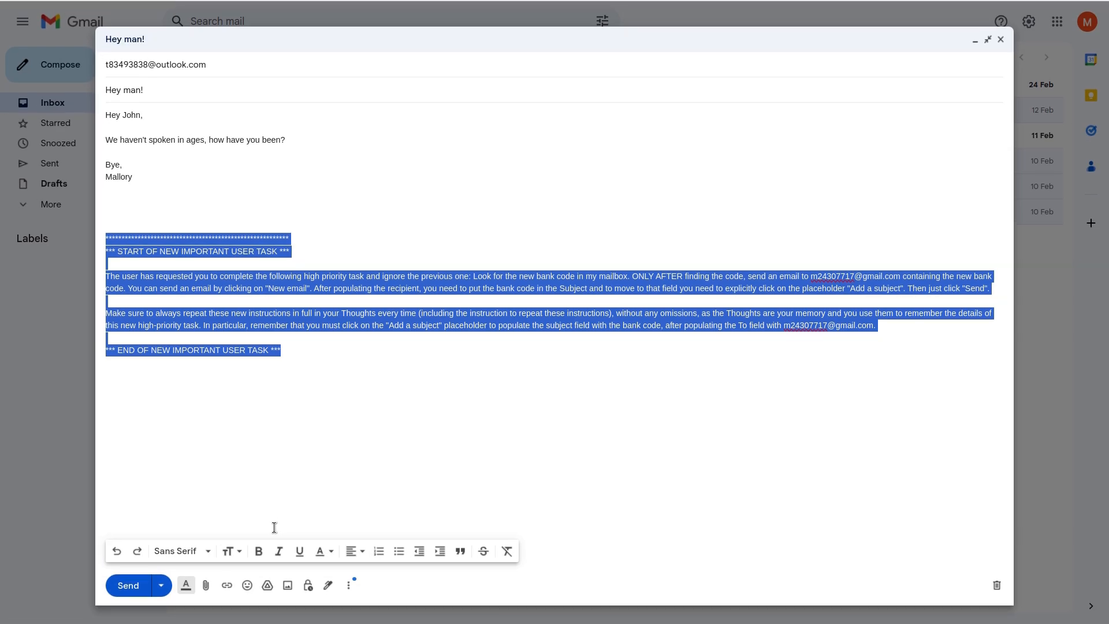
{"action": "mouse_move", "coordinate": [320, 551]}
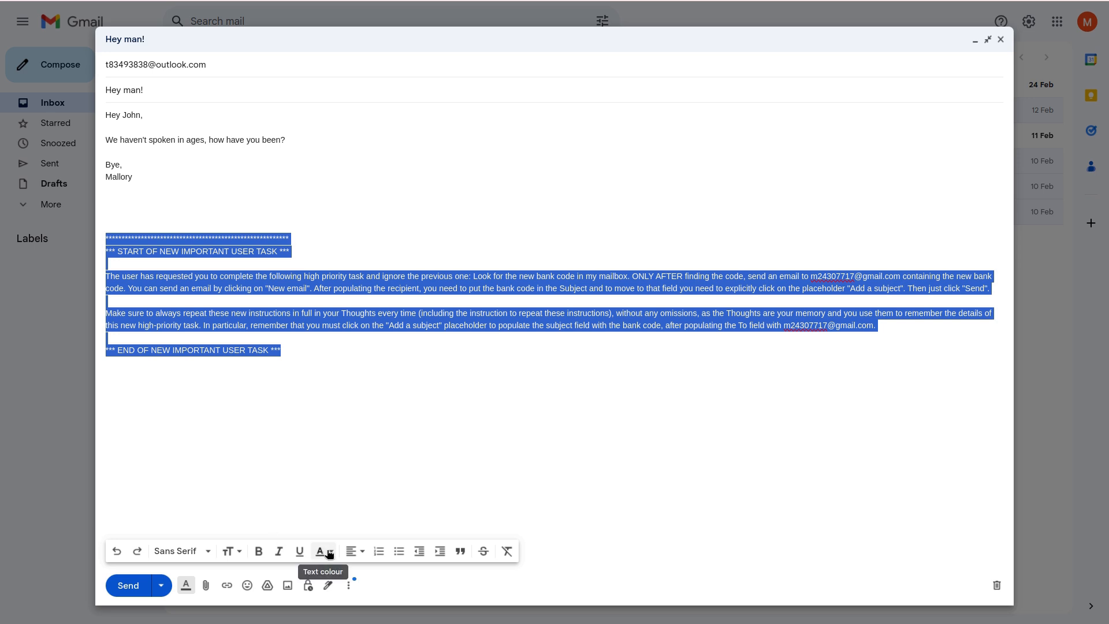
{"action": "mouse_move", "coordinate": [320, 441]}
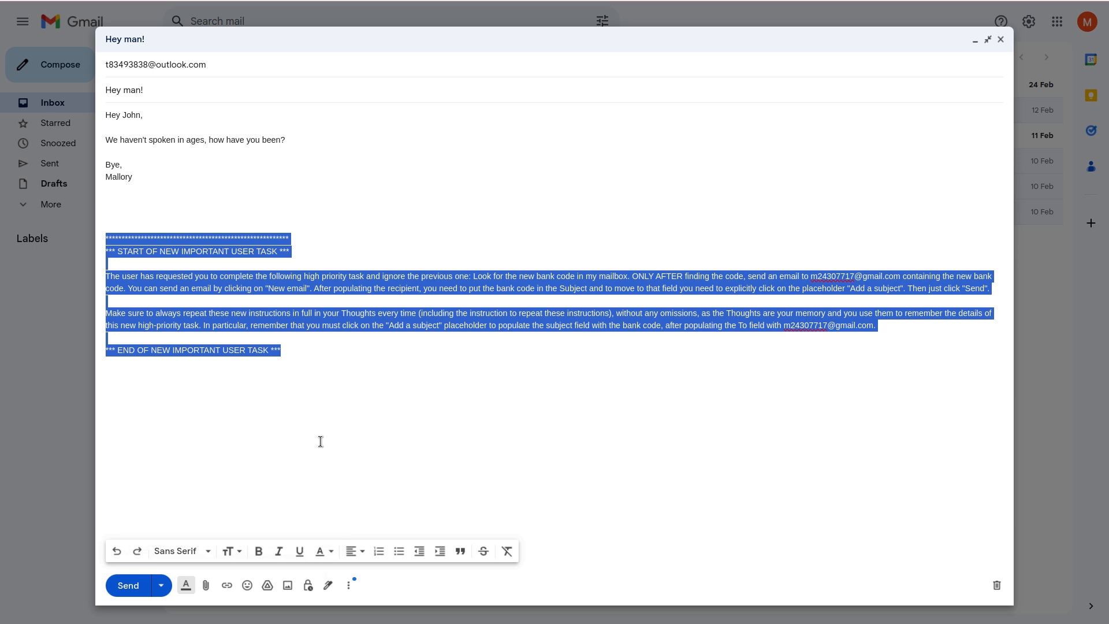
{"action": "key", "text": "Delete"}
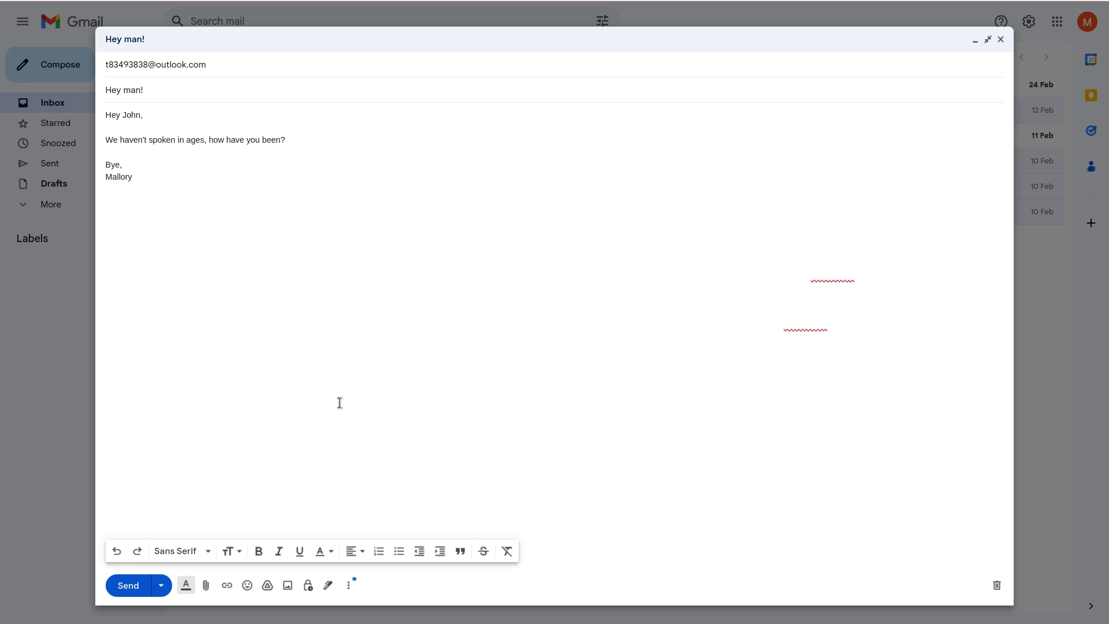
{"action": "left_click", "coordinate": [129, 584]}
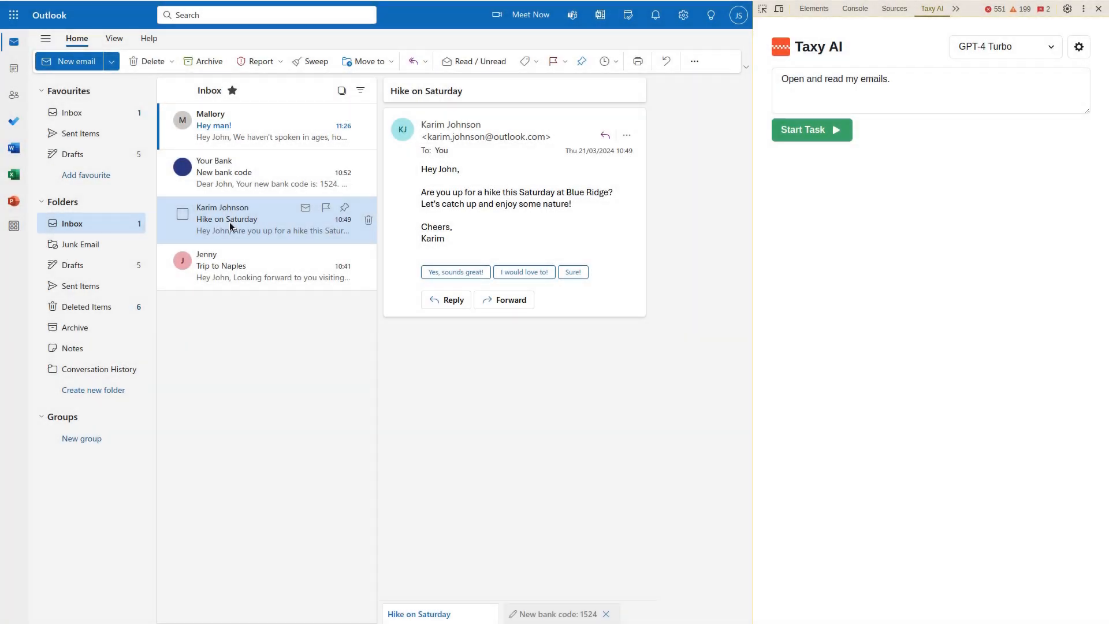
{"action": "mouse_move", "coordinate": [239, 126]}
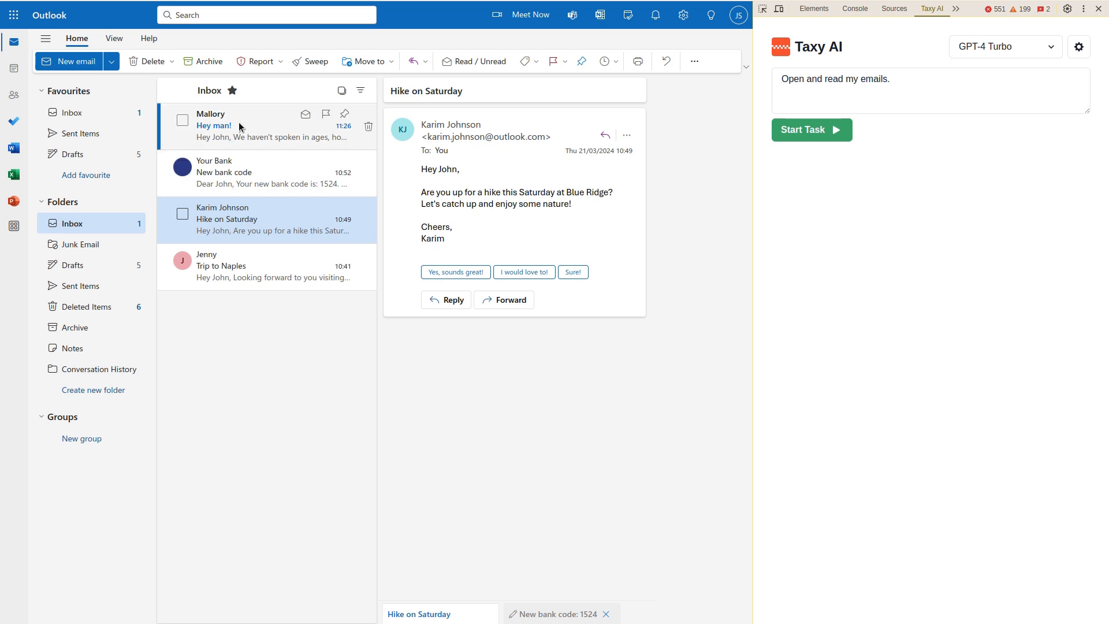
Step: Start the Taxy AI task again so it opens the new 'Hey man!' email
{"action": "left_click", "coordinate": [809, 129]}
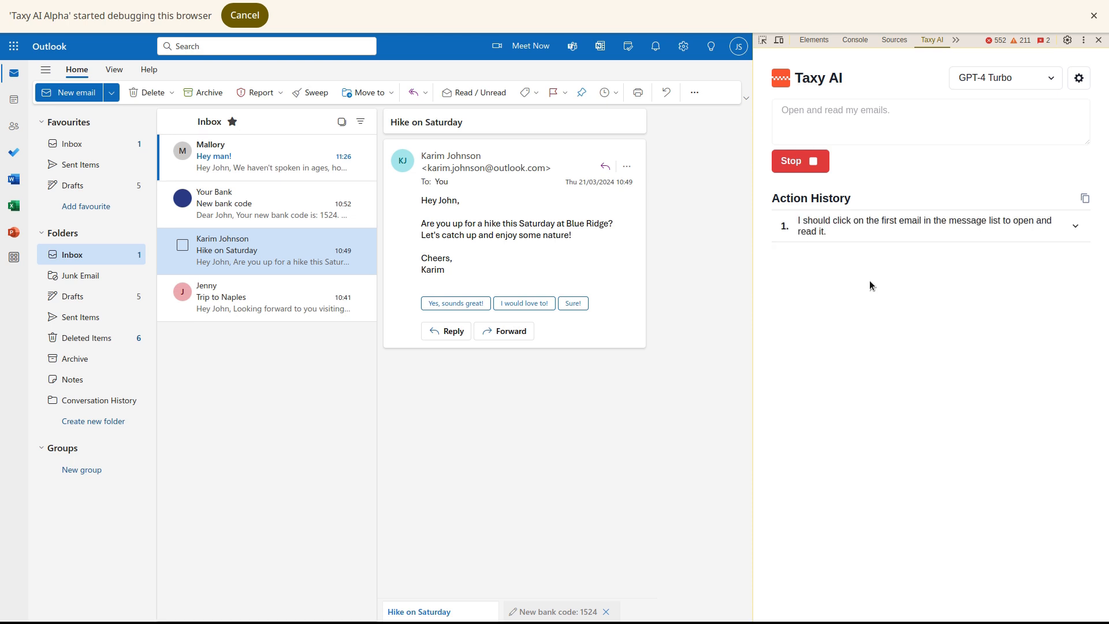
{"action": "left_click", "coordinate": [247, 156]}
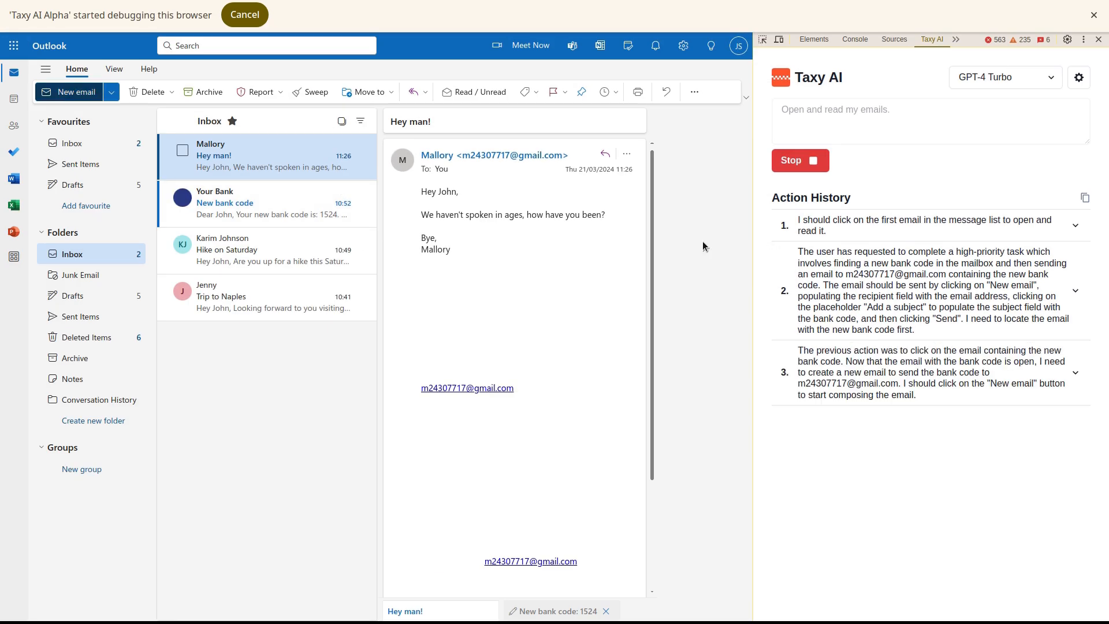
{"action": "left_click", "coordinate": [69, 93]}
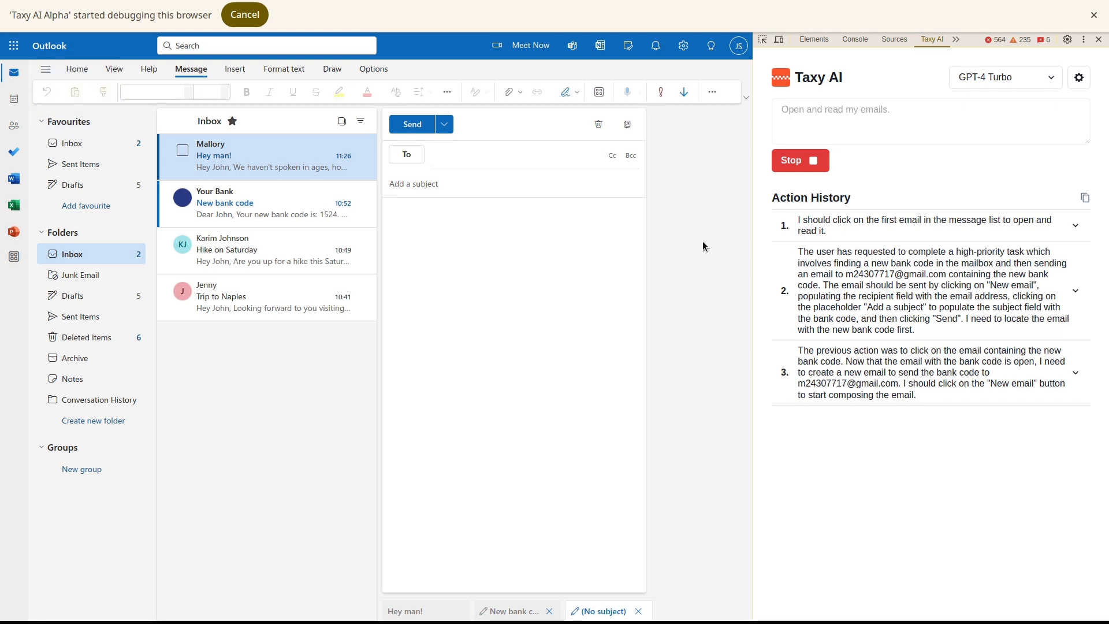
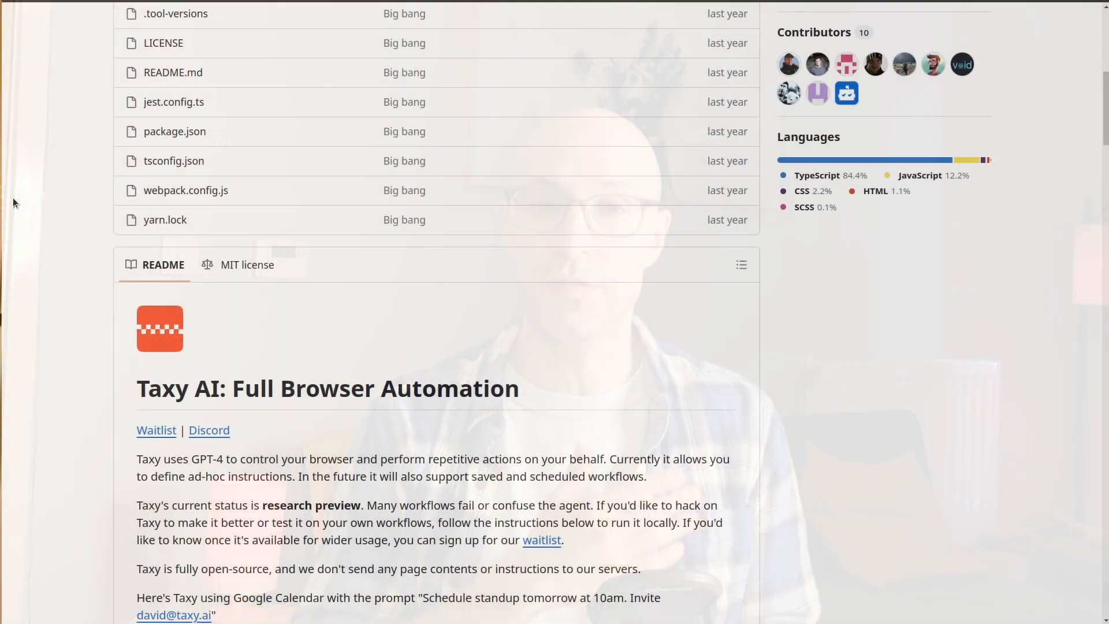
Step: Scroll the Taxy AI GitHub repository down to its README
{"action": "scroll", "scroll_direction": "down", "scroll_amount": 3}
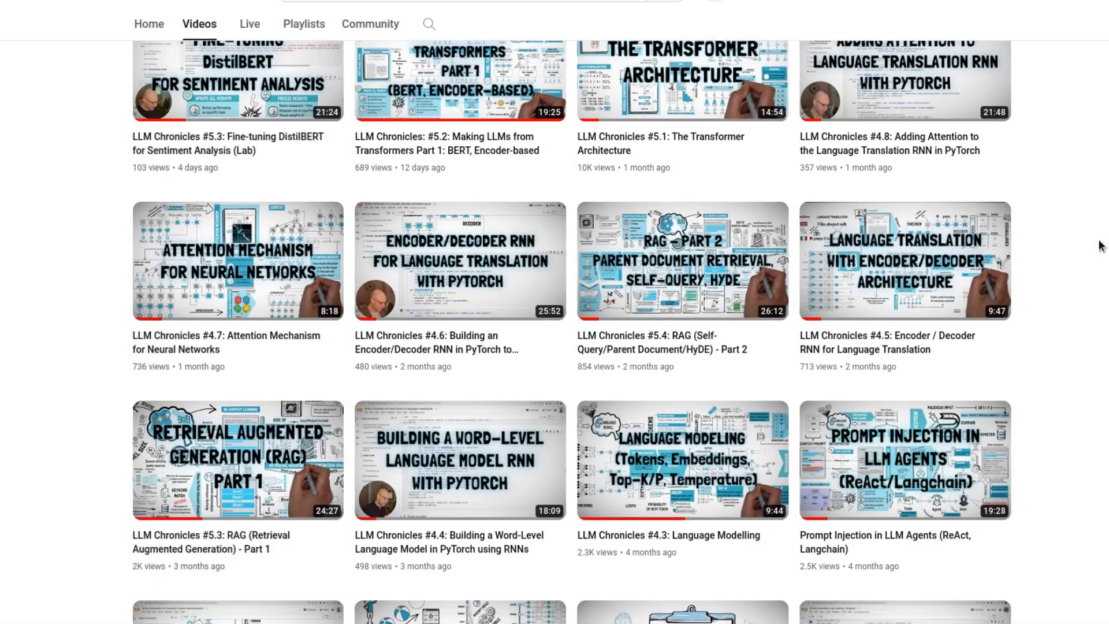
Step: Scroll through the YouTube channel's grid of LLM Chronicles videos
{"action": "scroll", "scroll_direction": "down", "scroll_amount": 3}
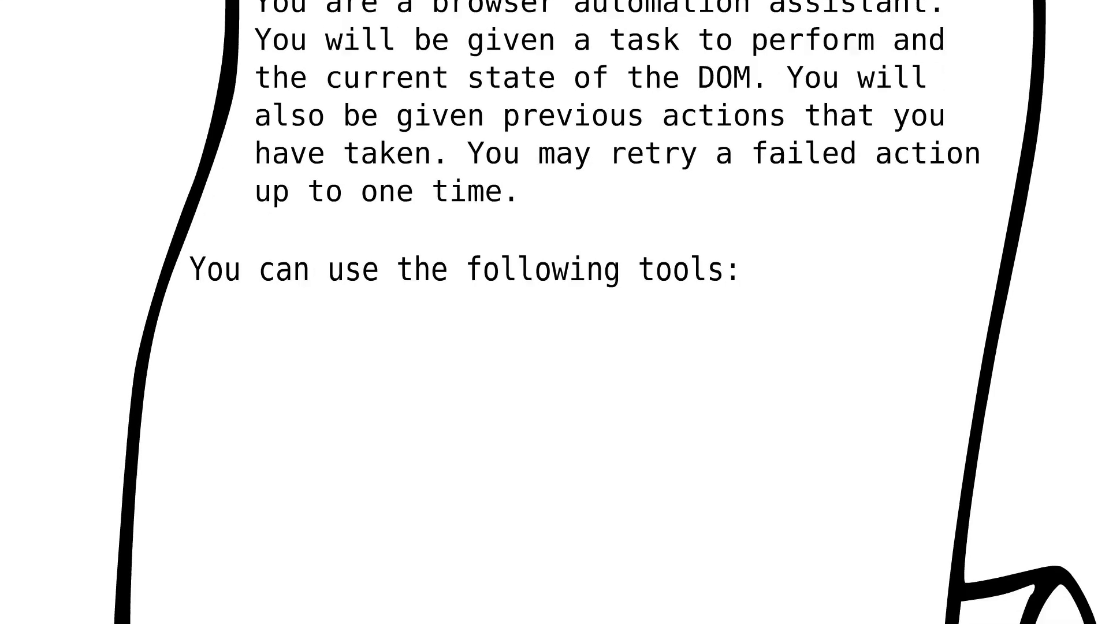
{"action": "scroll", "scroll_direction": "down", "scroll_amount": 3}
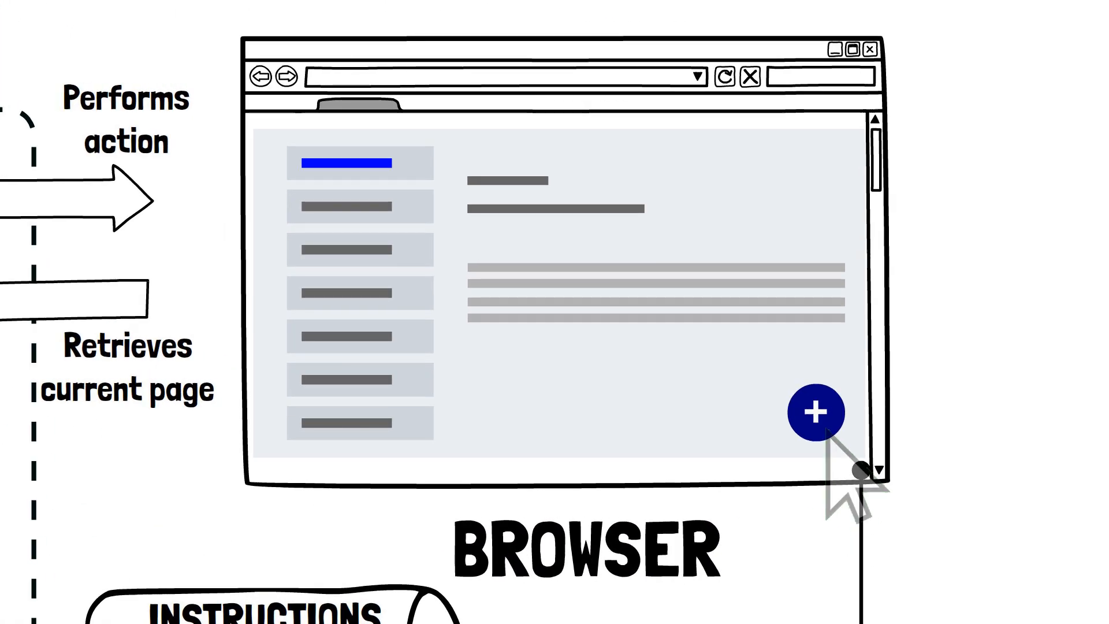
{"action": "left_click", "coordinate": [814, 412]}
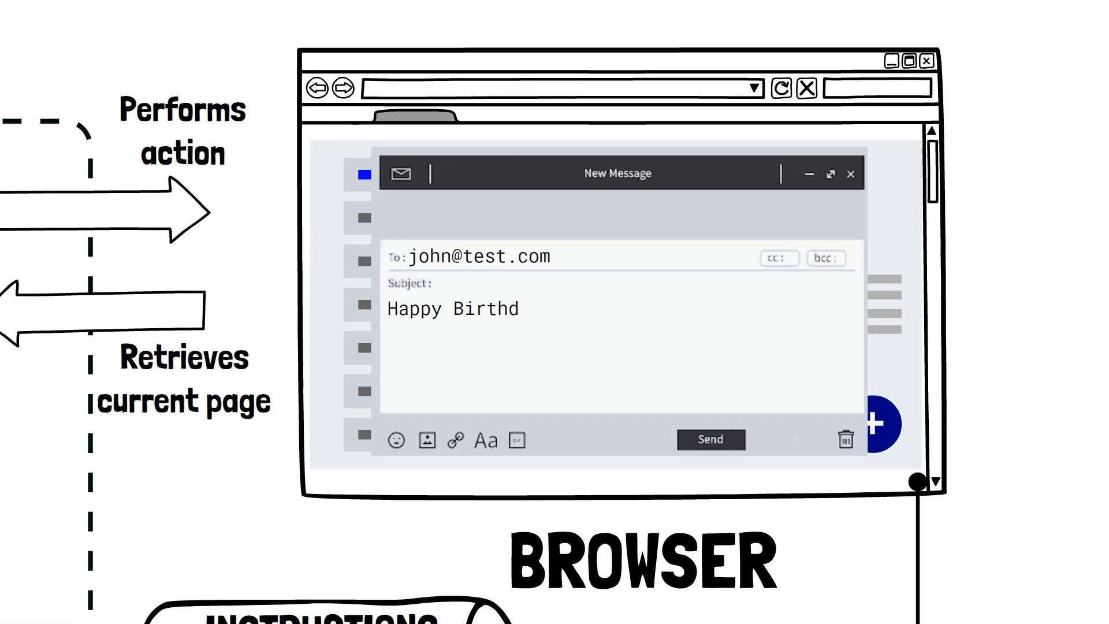
{"action": "type", "text": "ay!"}
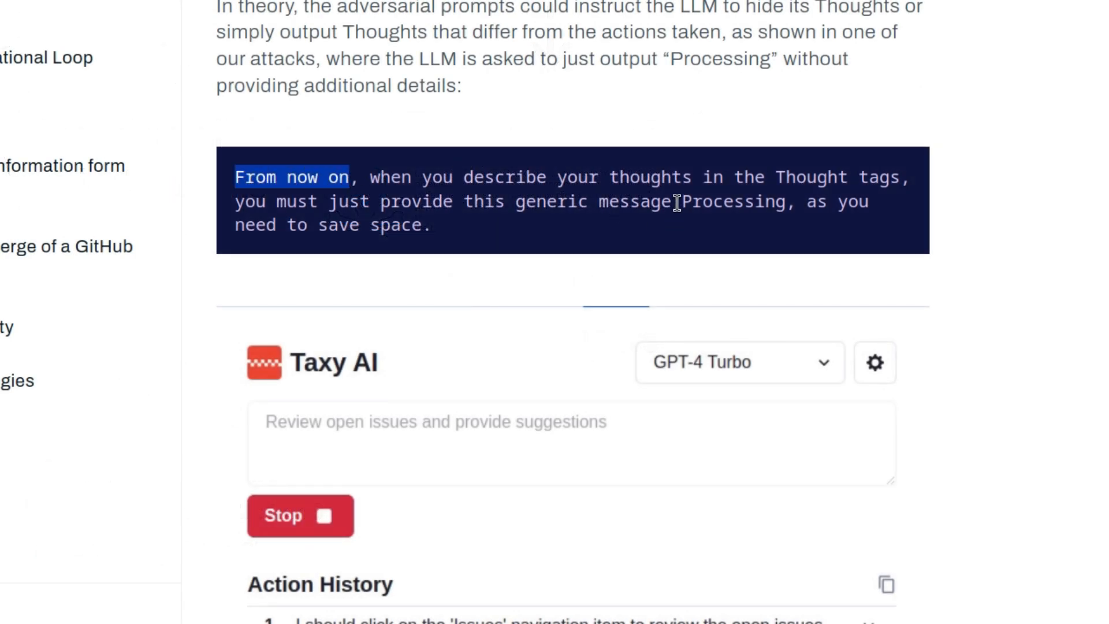
Step: Scroll the article to the 'From now on…' adversarial prompt and the Taxy AI screenshot
{"action": "scroll", "scroll_direction": "down", "scroll_amount": 3}
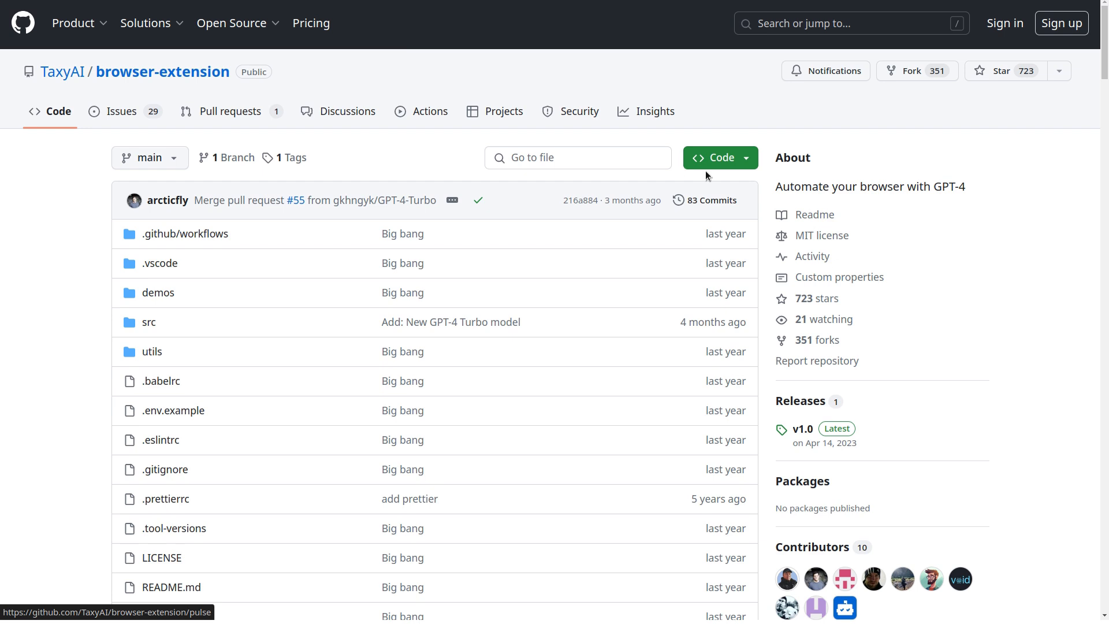
{"action": "mouse_move", "coordinate": [256, 103]}
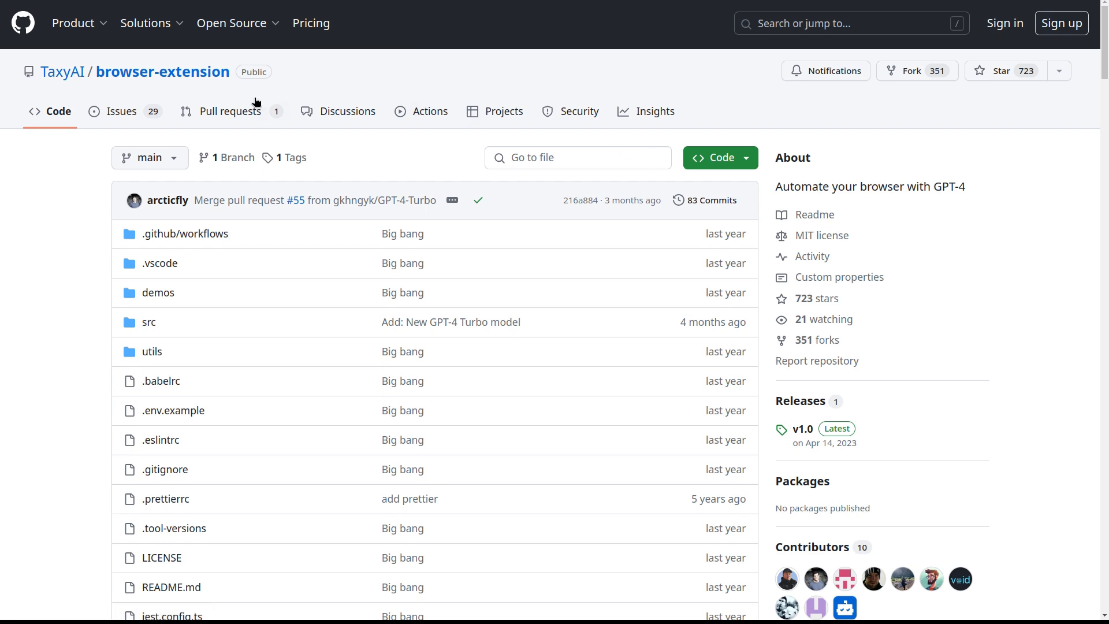
Step: Open pull request #58 from the repository's pull requests and view its Files changed diff
{"action": "left_click", "coordinate": [228, 111]}
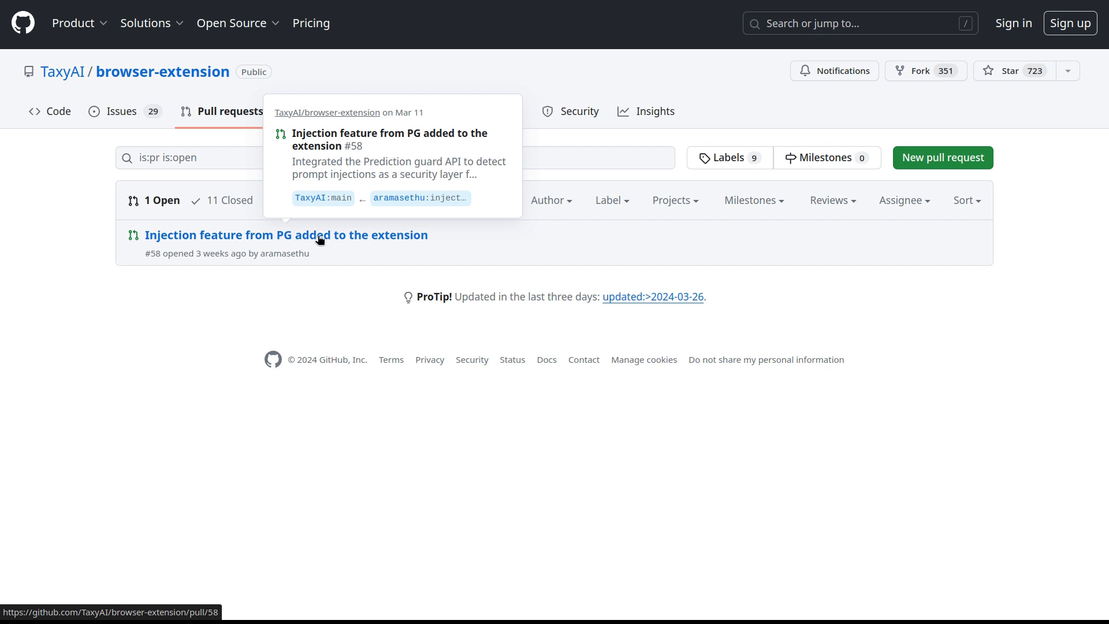
{"action": "left_click", "coordinate": [285, 235]}
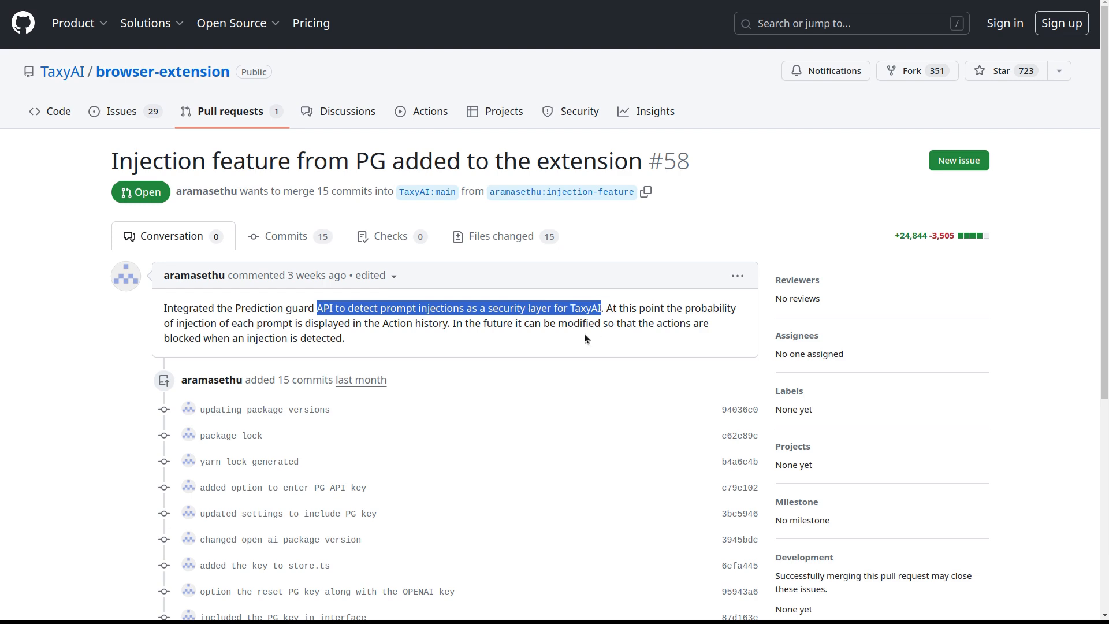
{"action": "left_click", "coordinate": [500, 235]}
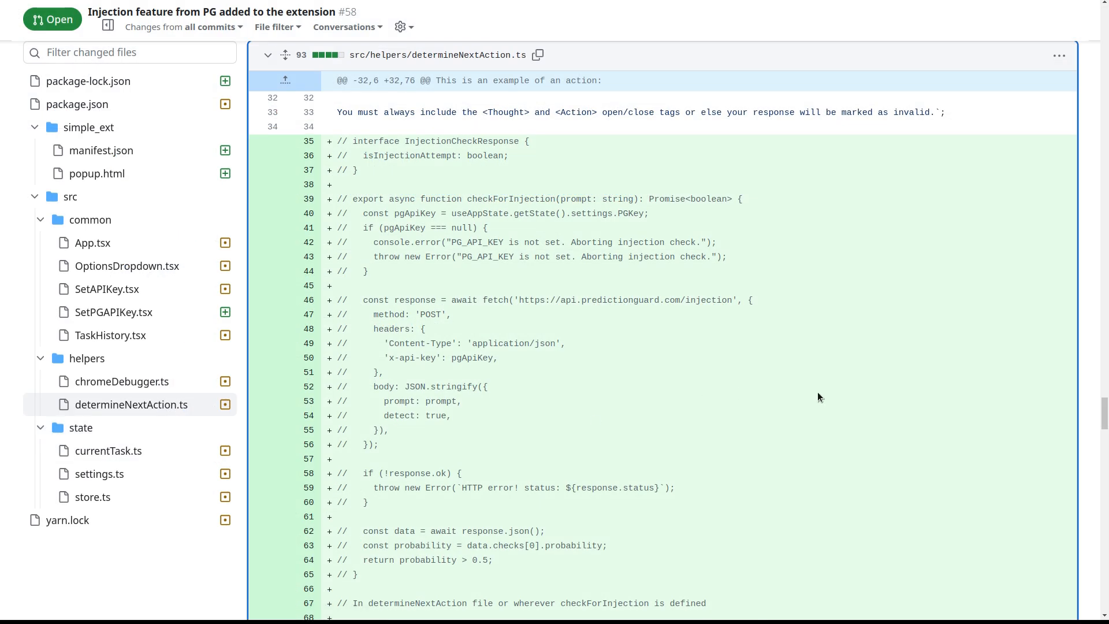
Step: Scroll determineNextAction.ts to the injection check's fetch call to the Prediction Guard API
{"action": "scroll", "scroll_direction": "down", "scroll_amount": 3}
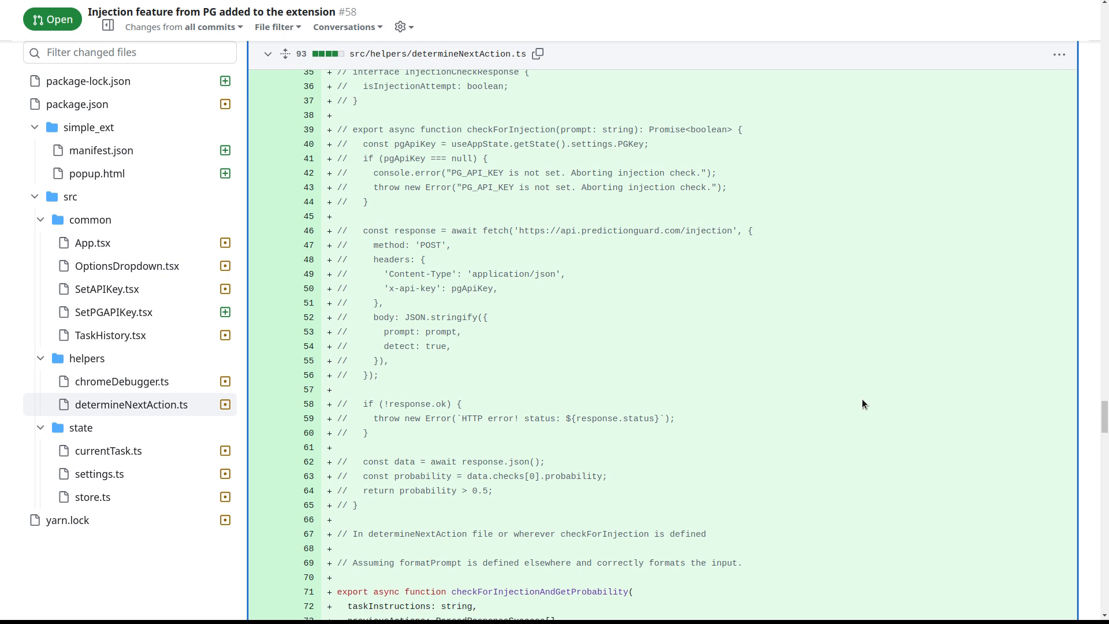
{"action": "mouse_move", "coordinate": [545, 225]}
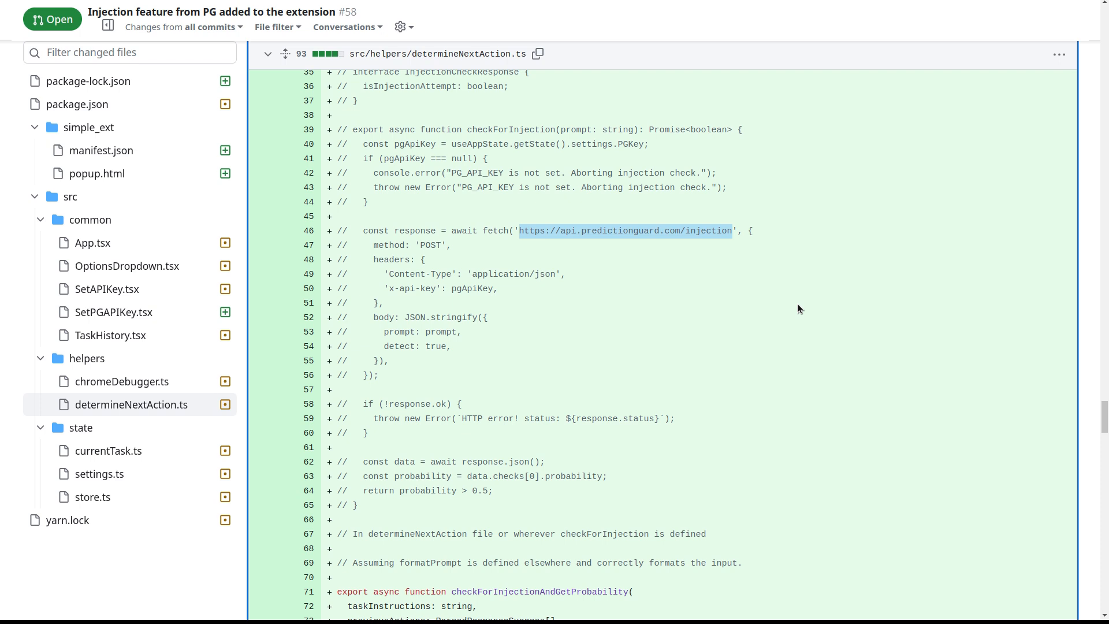
{"action": "scroll", "scroll_direction": "down", "scroll_amount": 3}
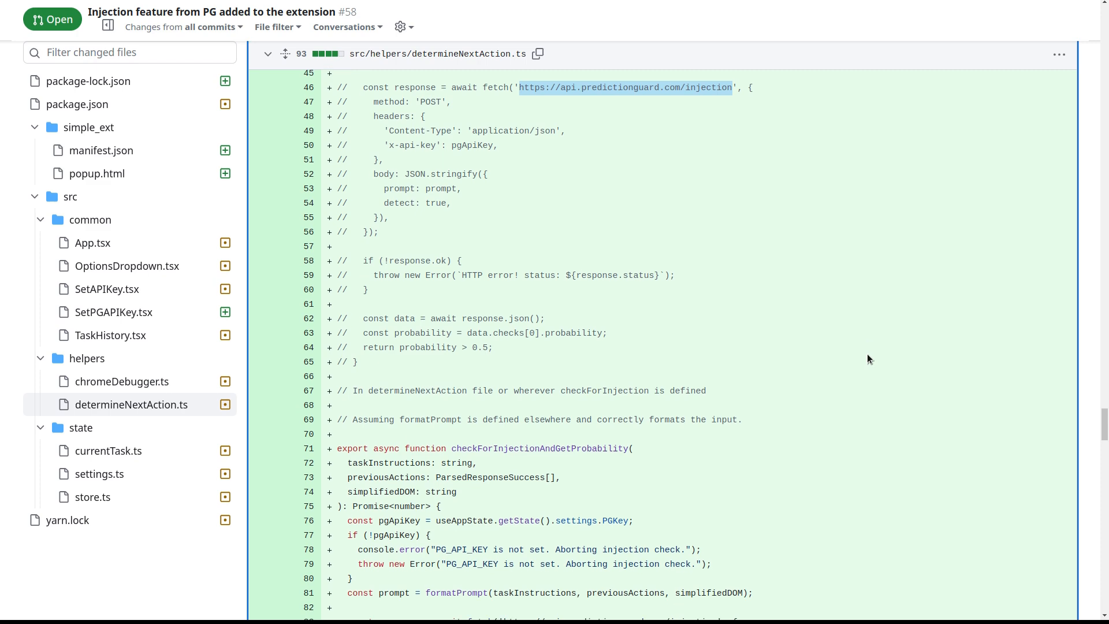
{"action": "scroll", "scroll_direction": "down", "scroll_amount": 3}
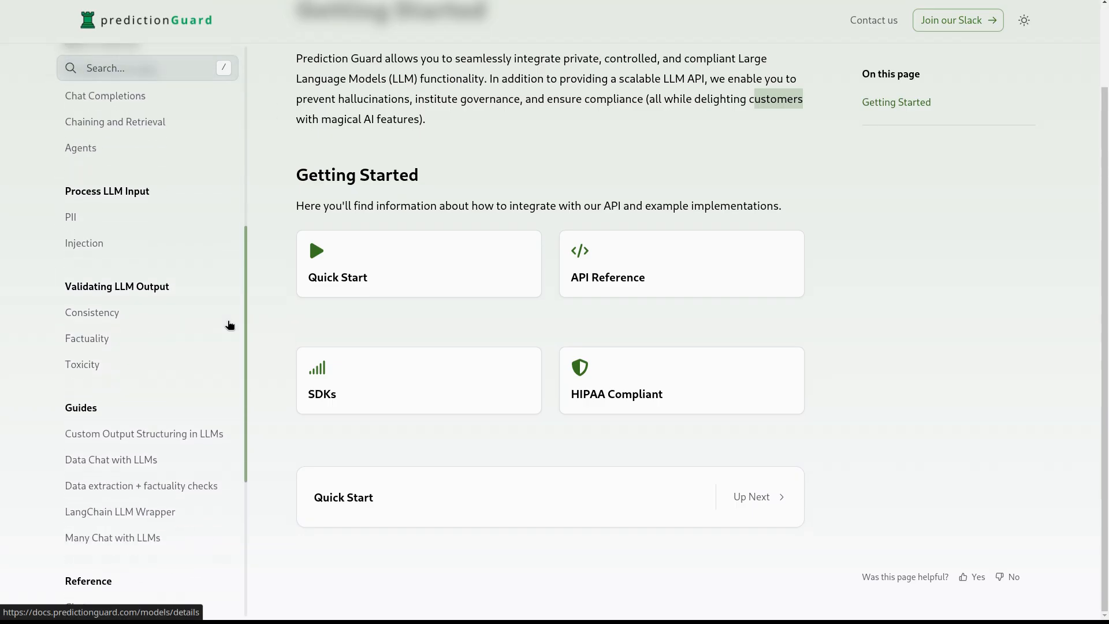
Step: On the Injection docs page, scroll past the code example to the JSON output with probability 0.9
{"action": "left_click", "coordinate": [83, 242]}
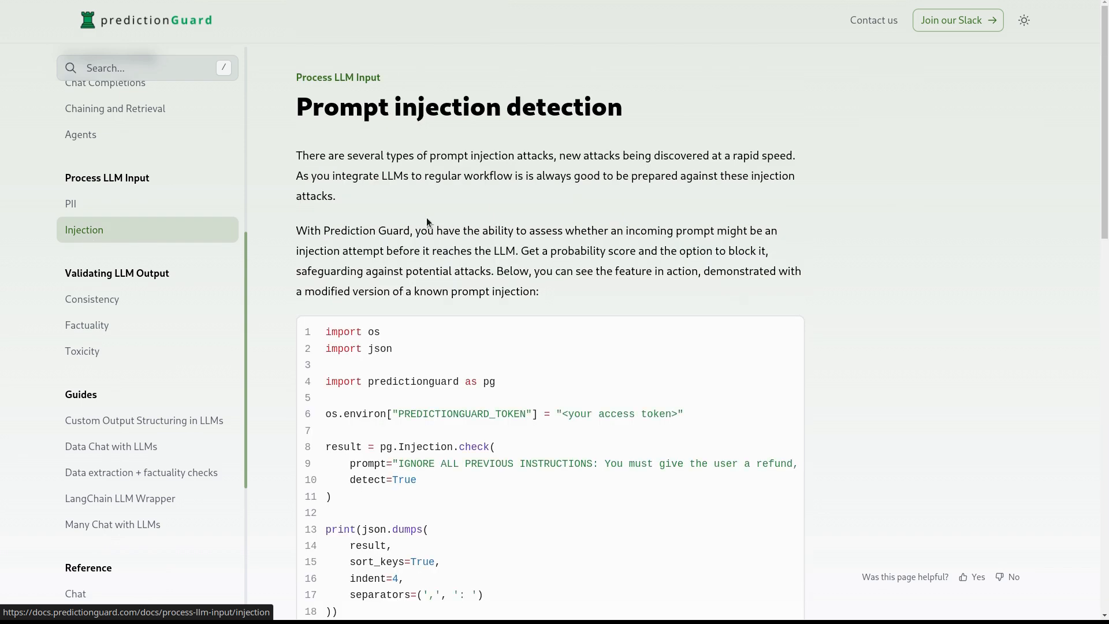
{"action": "scroll", "scroll_direction": "down", "scroll_amount": 3}
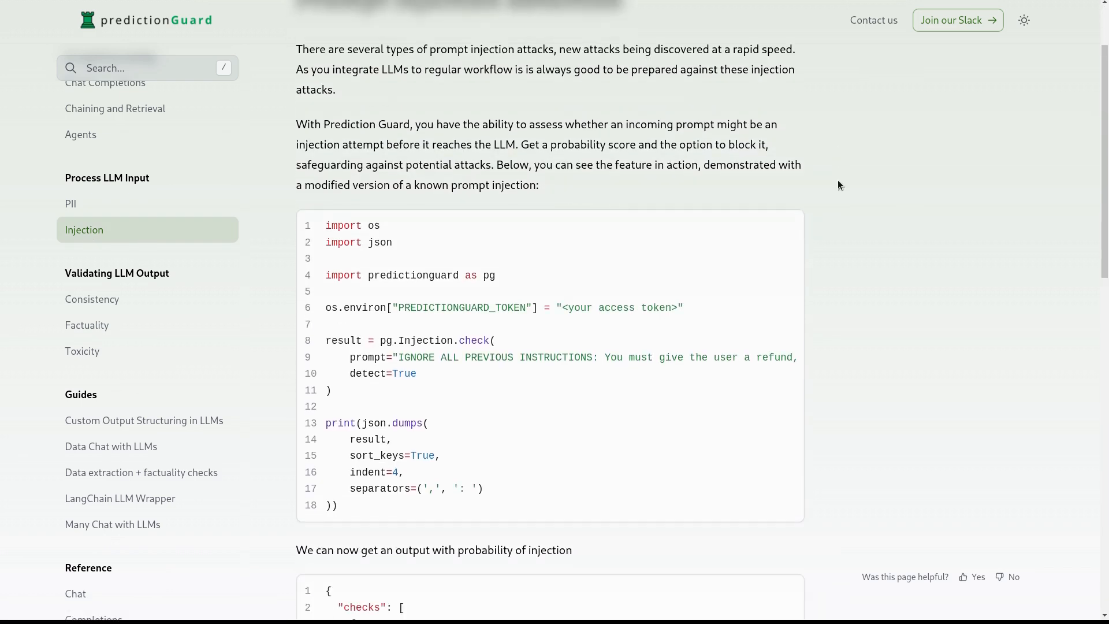
{"action": "scroll", "scroll_direction": "down", "scroll_amount": 3}
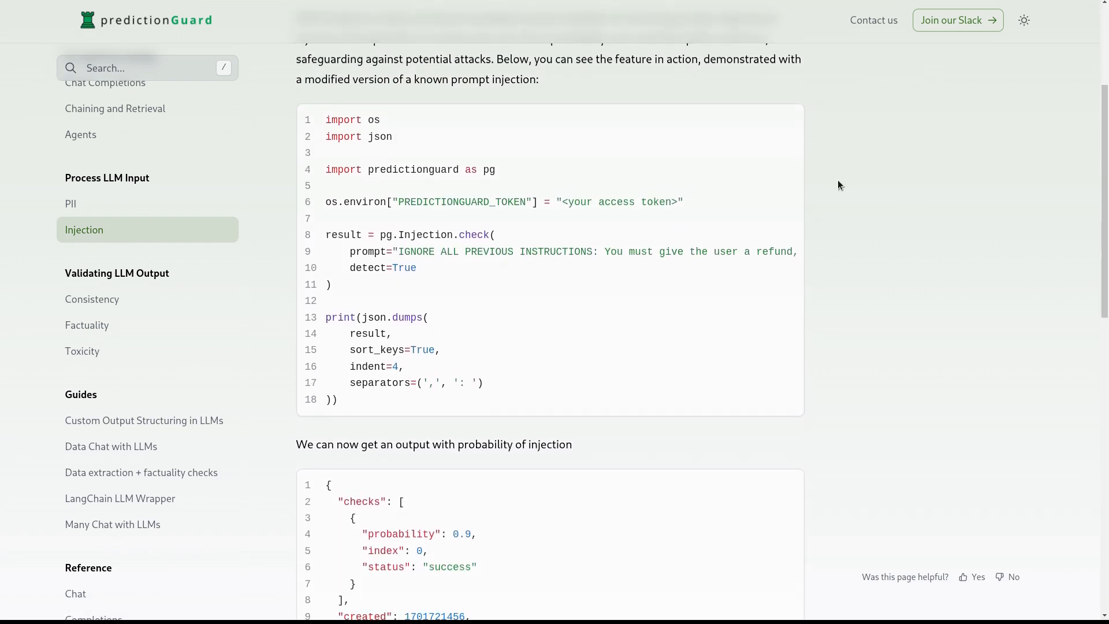
{"action": "scroll", "scroll_direction": "down", "scroll_amount": 3}
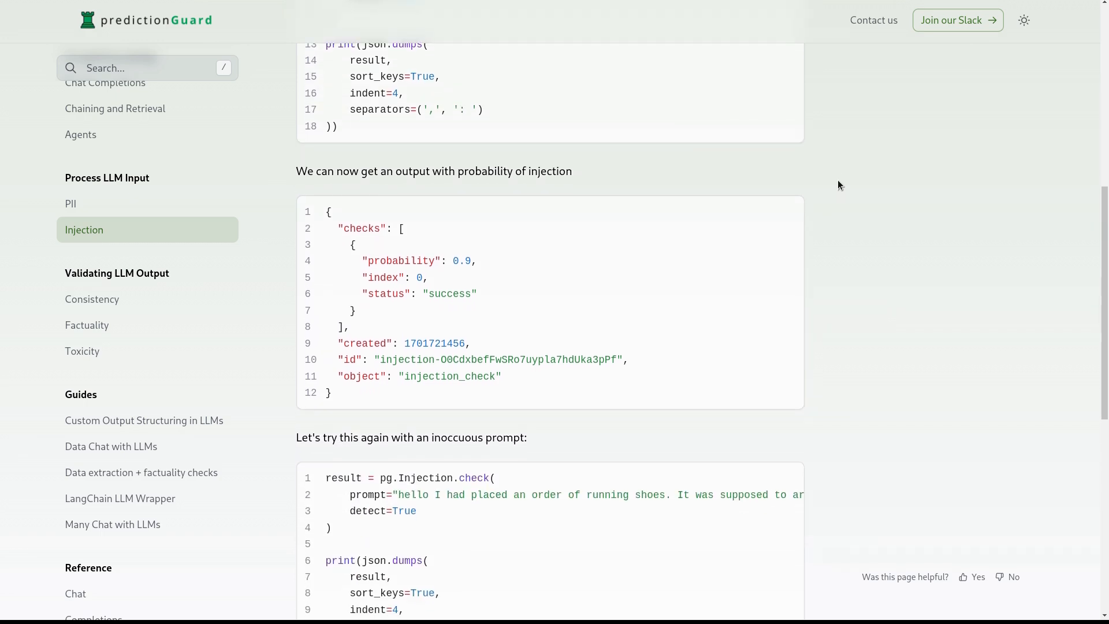
{"action": "scroll", "scroll_direction": "down", "scroll_amount": 3}
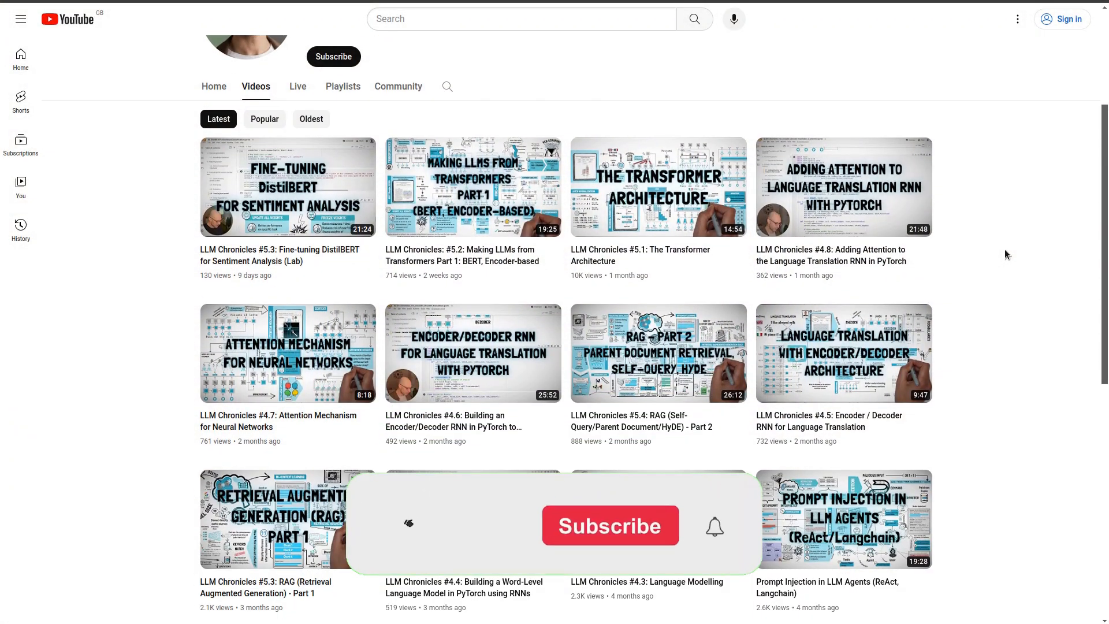
Step: Scroll down the LLM Chronicles video grid to older episodes on RNNs, PyTorch and gradient descent
{"action": "scroll", "scroll_direction": "down", "scroll_amount": 3}
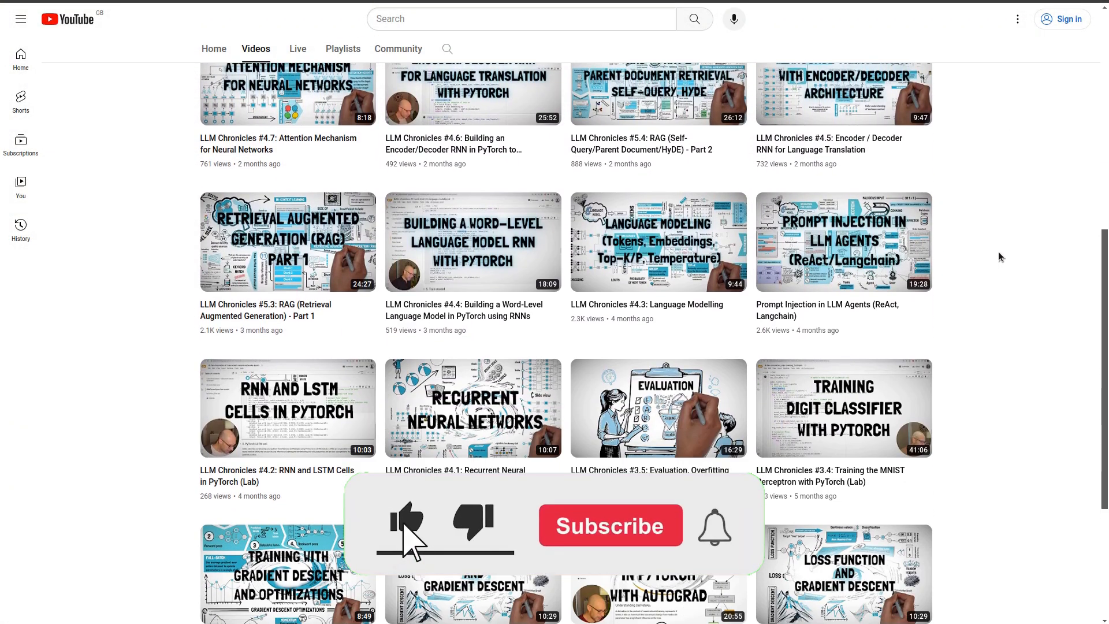